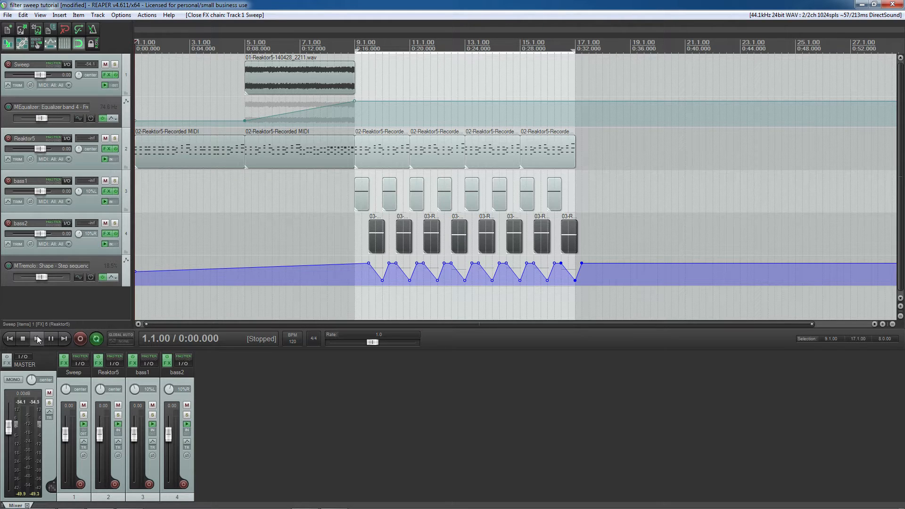
# Play the project from the start to hear the arrangement, then stop
pyautogui.click(37, 339)
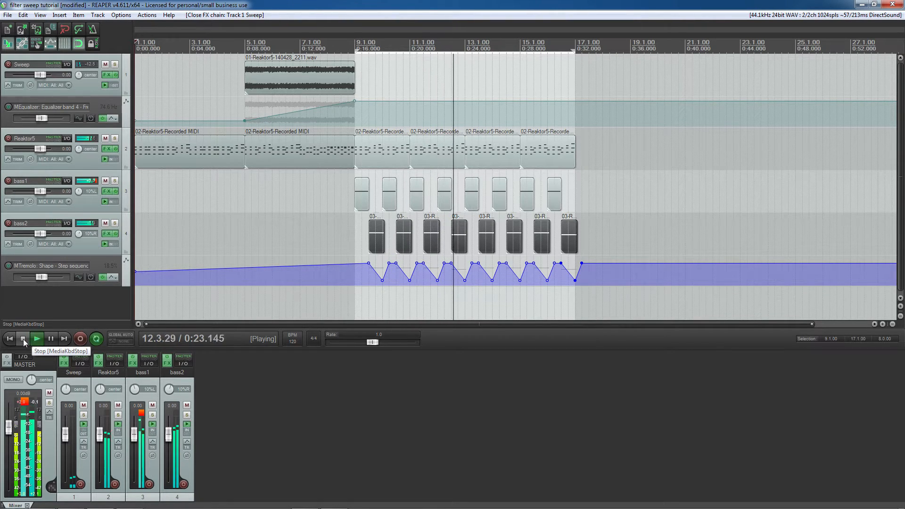
pyautogui.click(22, 338)
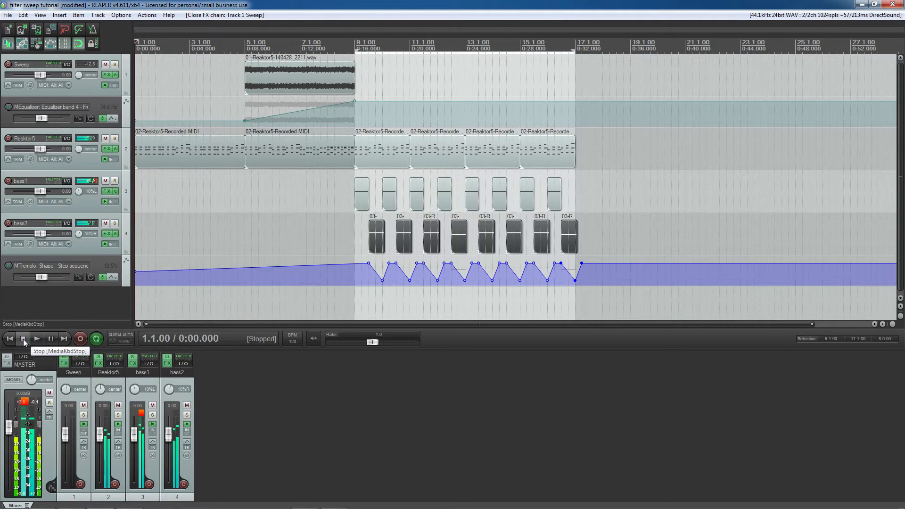
pyautogui.click(22, 338)
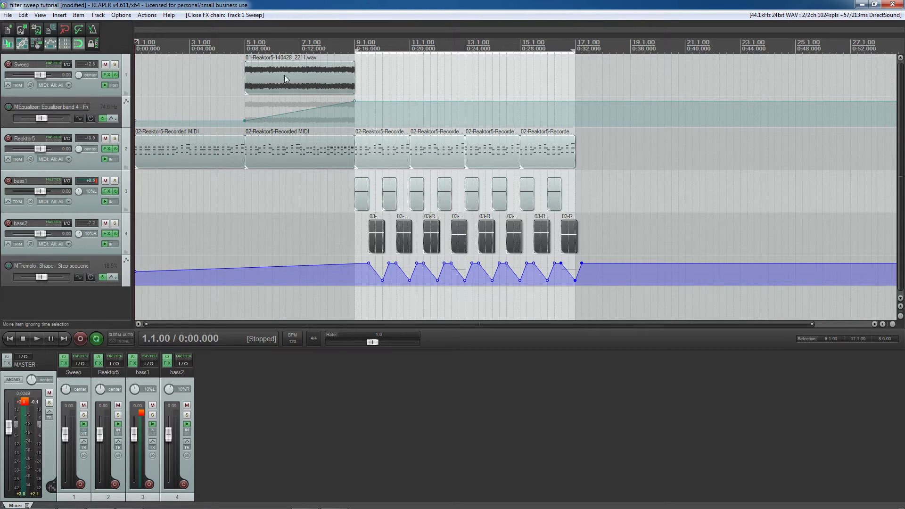
# Show the Sweep track's FX chain and bypass ReaComp and all remaining effects
pyautogui.click(106, 75)
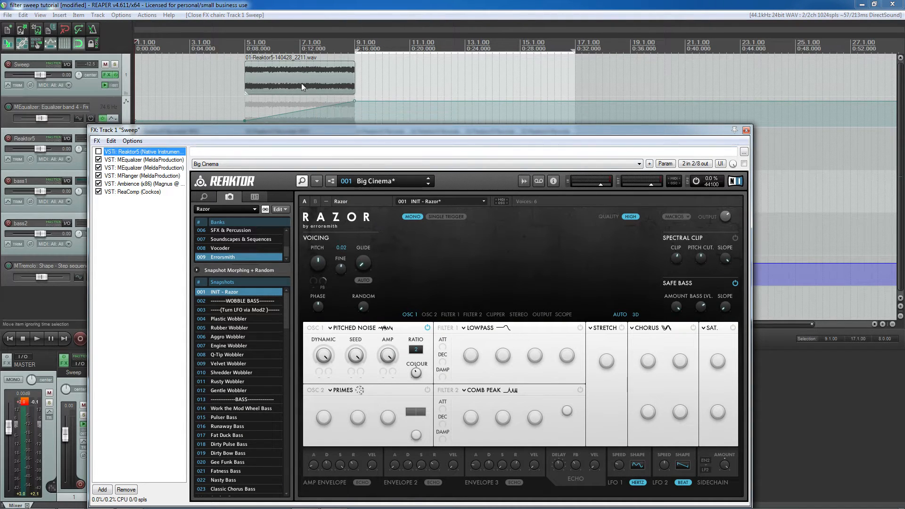
pyautogui.moveTo(311, 85)
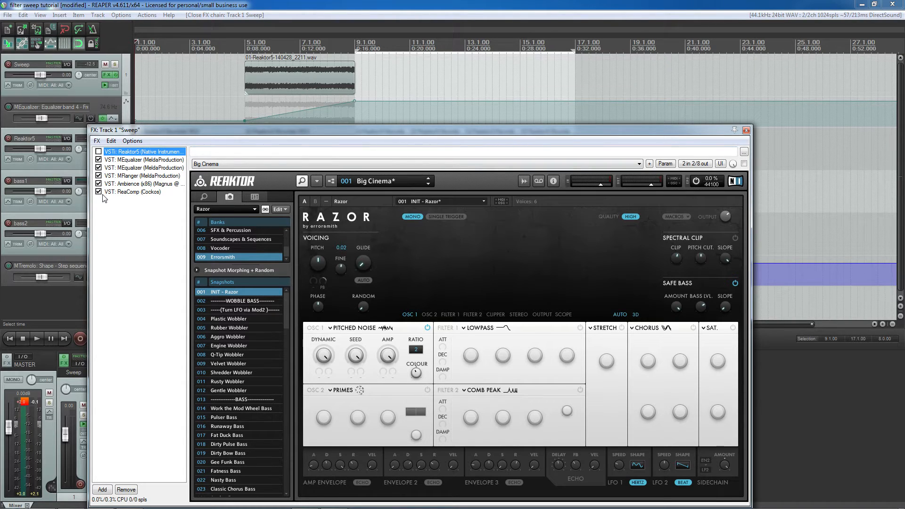
pyautogui.click(98, 191)
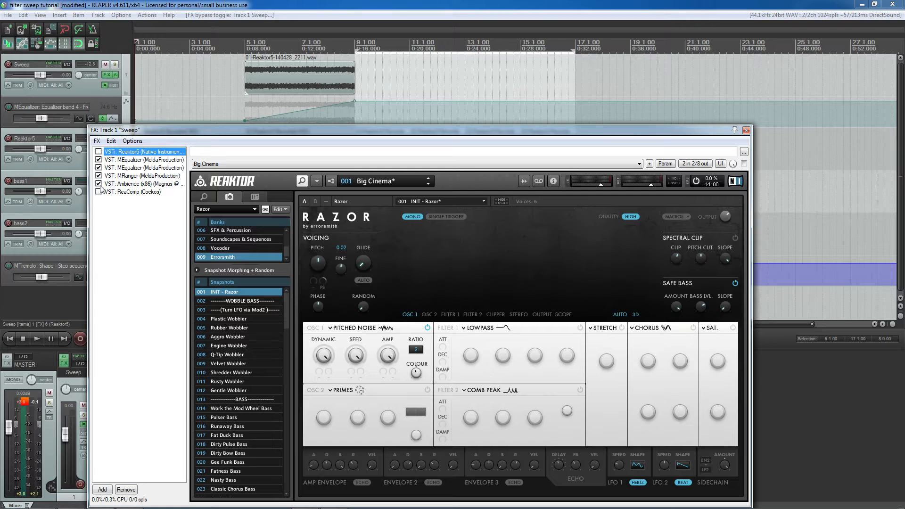
pyautogui.click(98, 168)
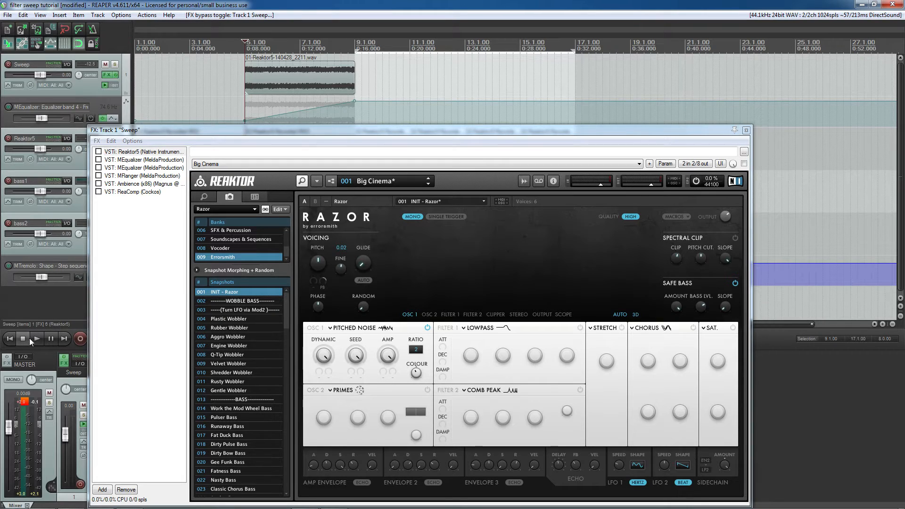
# Solo the Sweep track and audition the raw noise through the bypassed chain
pyautogui.click(36, 338)
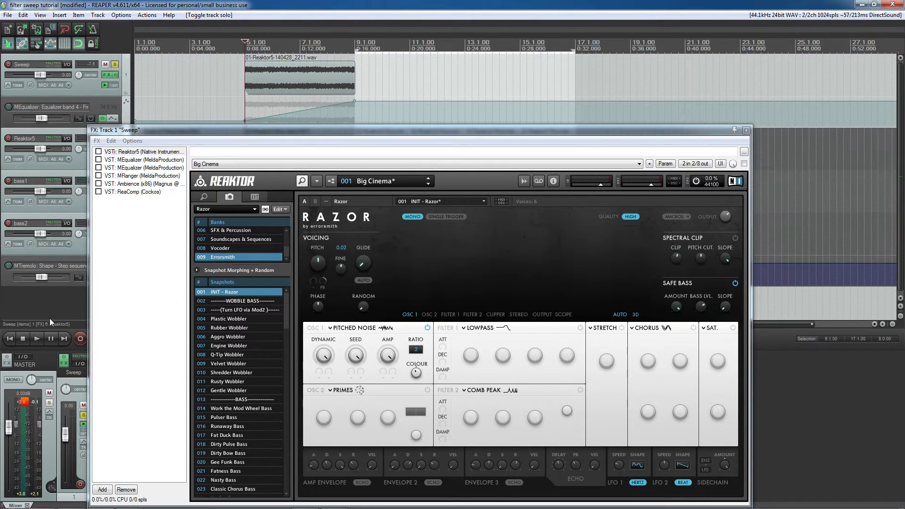
pyautogui.click(36, 339)
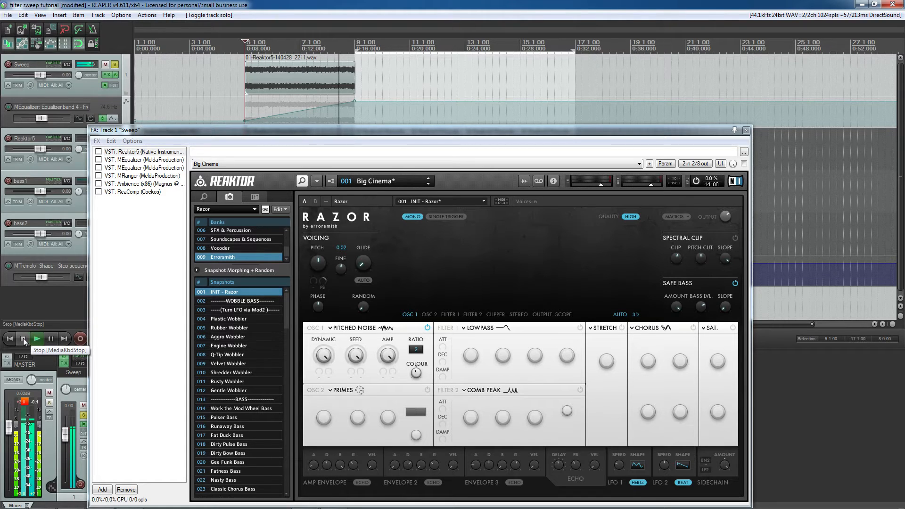
pyautogui.click(21, 338)
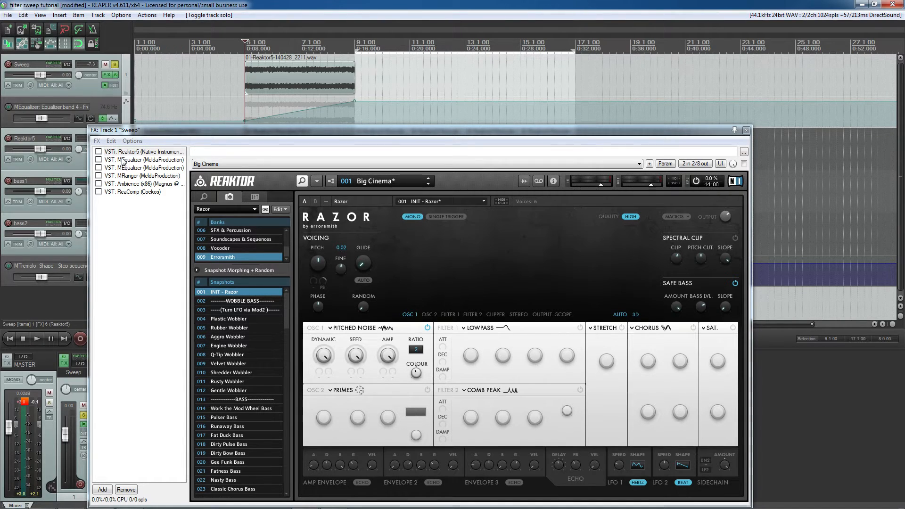
# Re-enable the first MEqualizer, inspect its band-4 narrow peak settings, and audition the noise
pyautogui.click(144, 159)
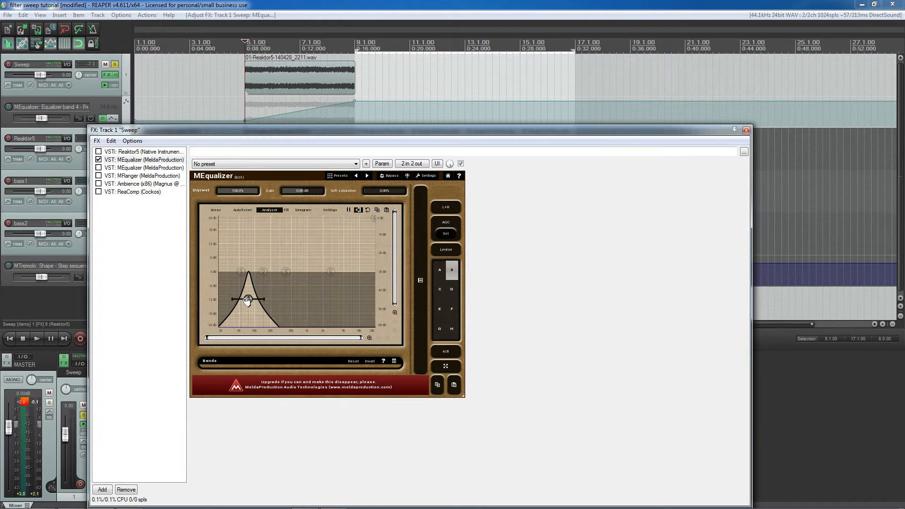
pyautogui.doubleClick(248, 299)
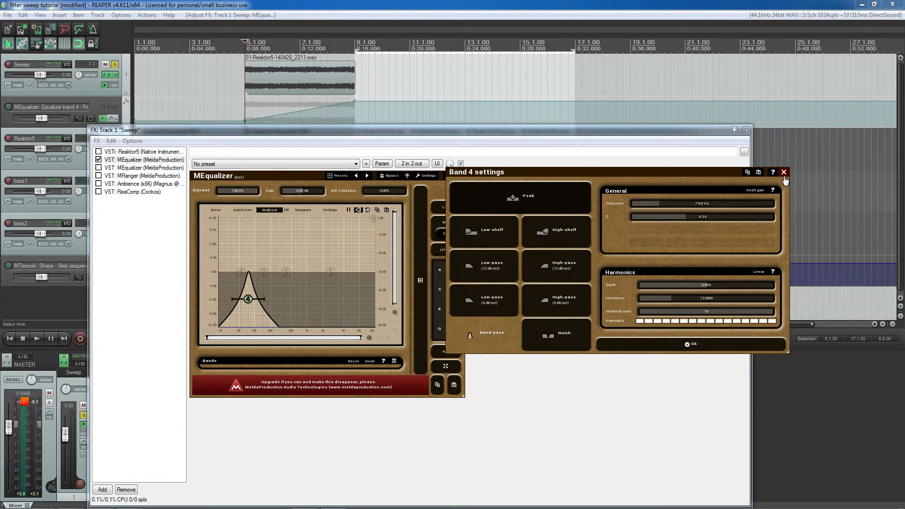
pyautogui.click(783, 172)
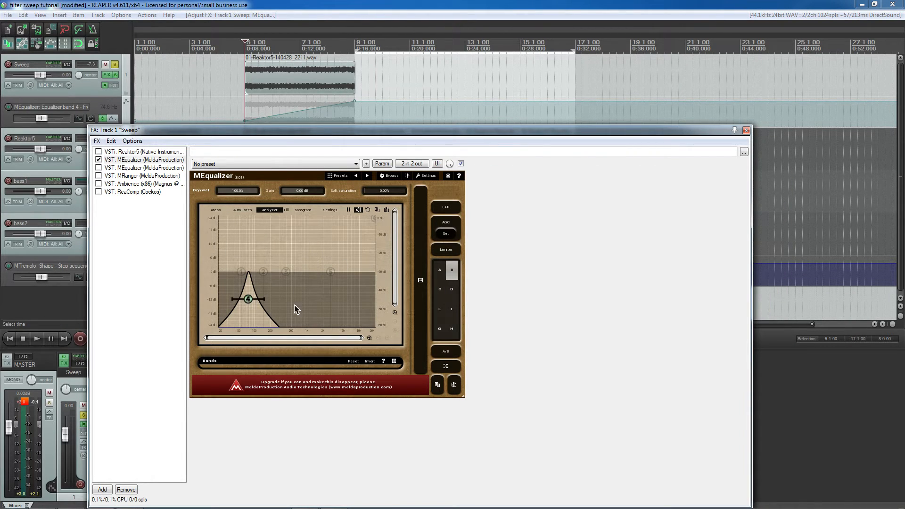
pyautogui.moveTo(349, 303)
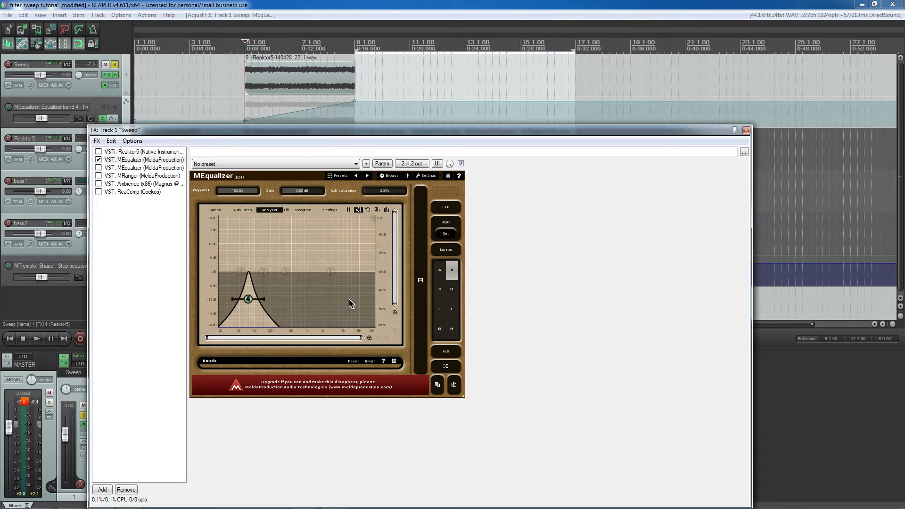
pyautogui.moveTo(272, 321)
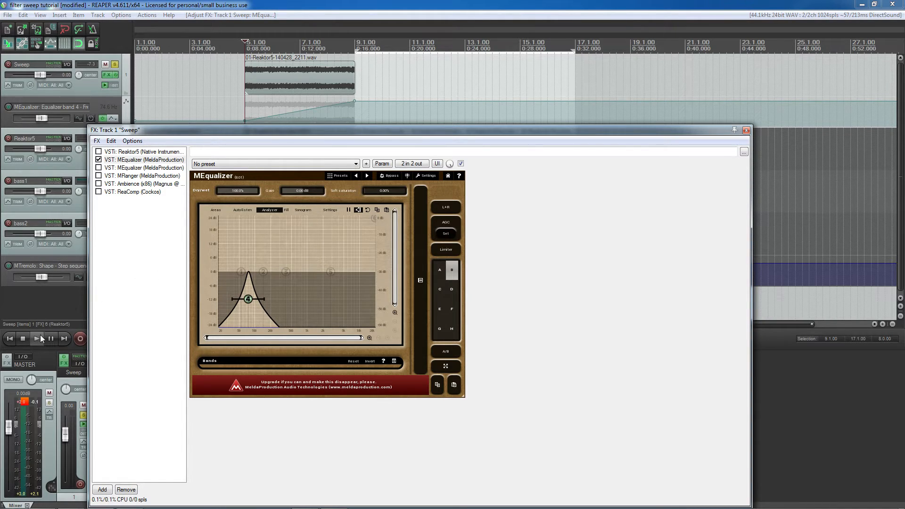
pyautogui.click(36, 339)
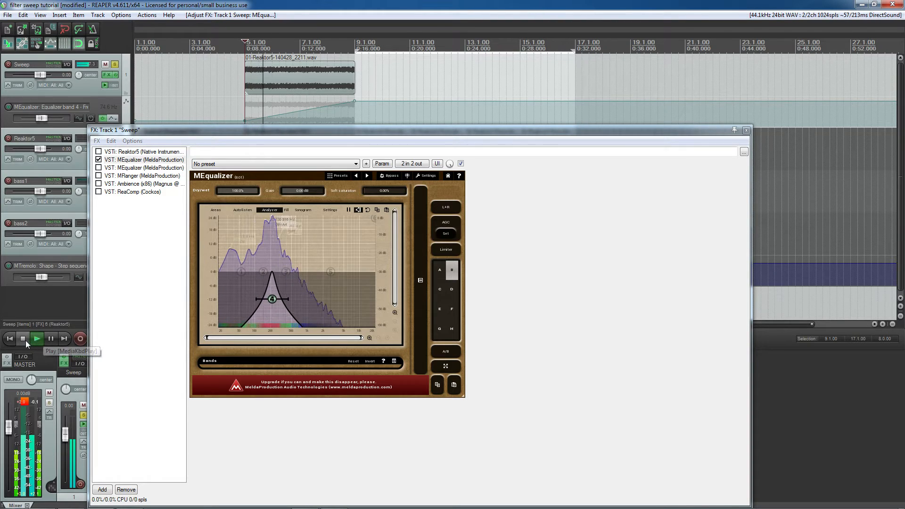
pyautogui.click(22, 339)
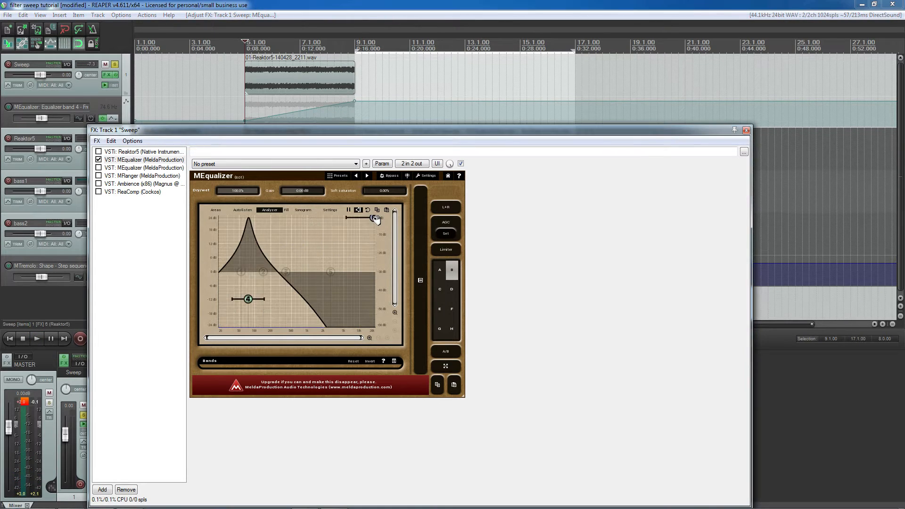
# Adjust the MEqualizer display and play the noise through the band-pass filter
pyautogui.click(374, 217)
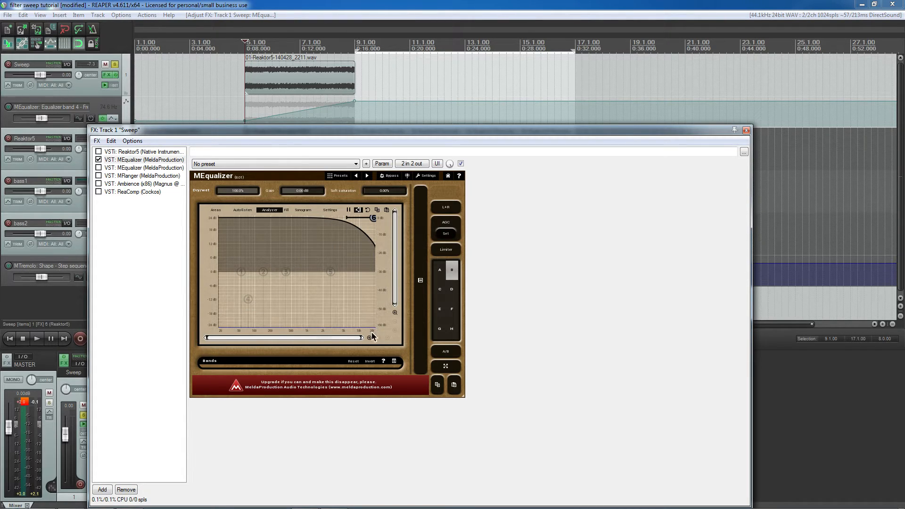
pyautogui.moveTo(277, 251)
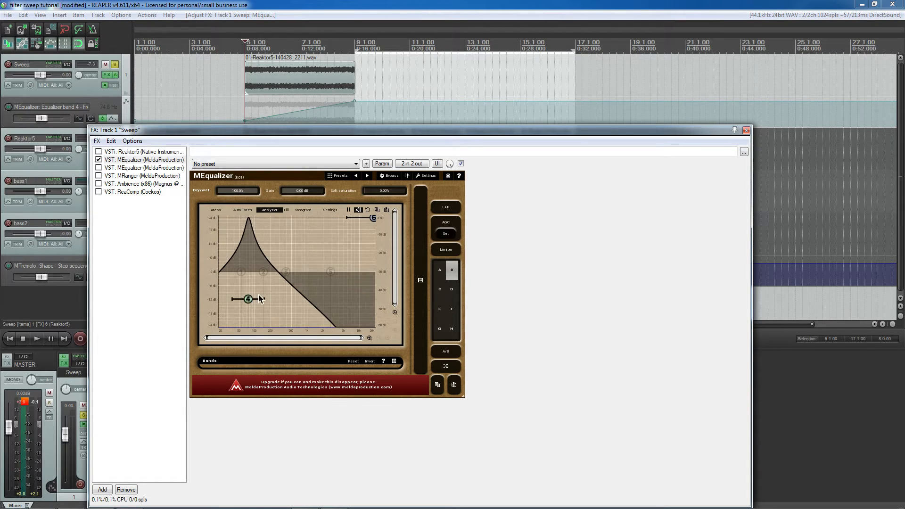
pyautogui.moveTo(357, 274)
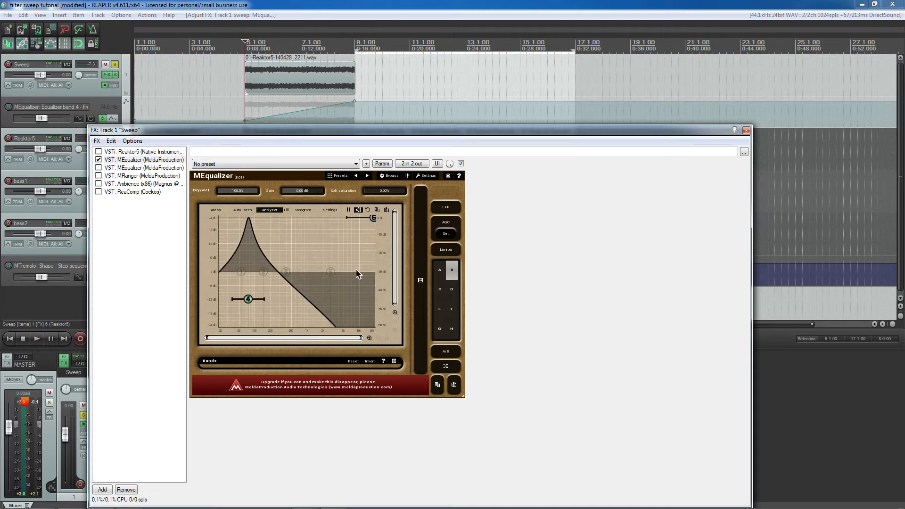
pyautogui.moveTo(298, 305)
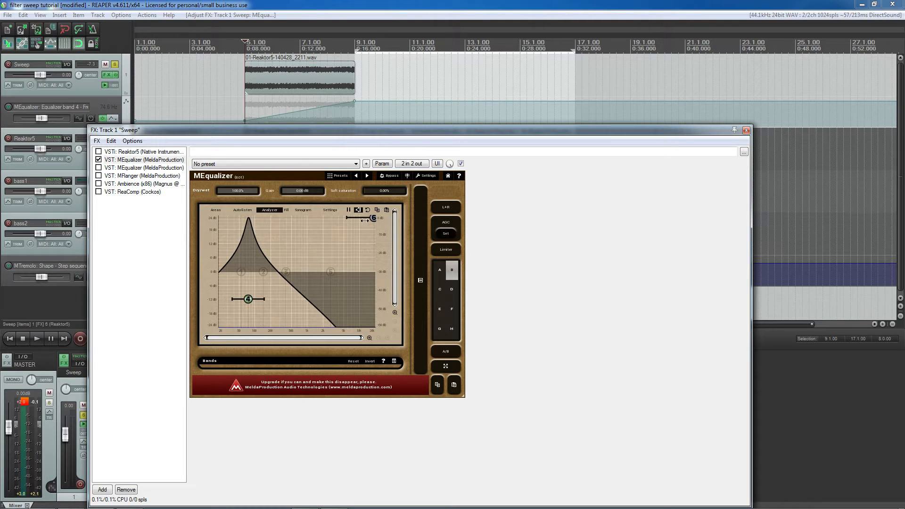
pyautogui.click(37, 338)
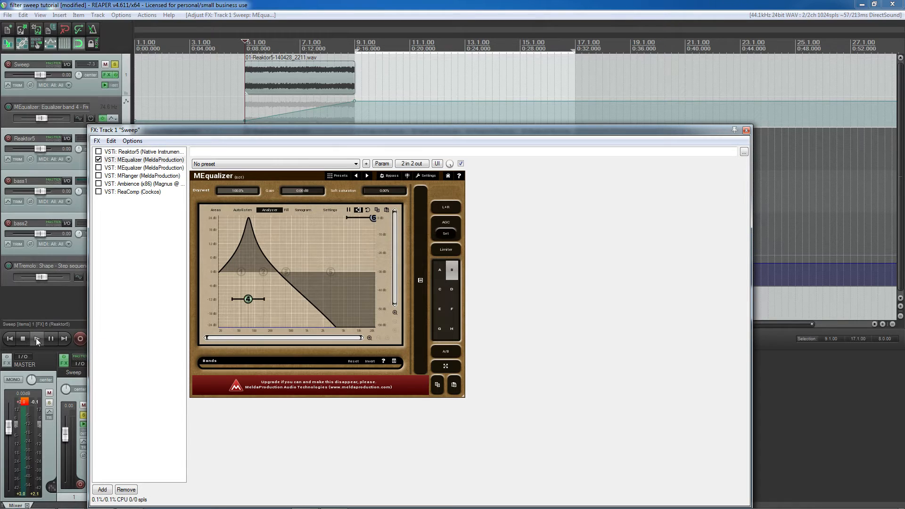
pyautogui.click(37, 339)
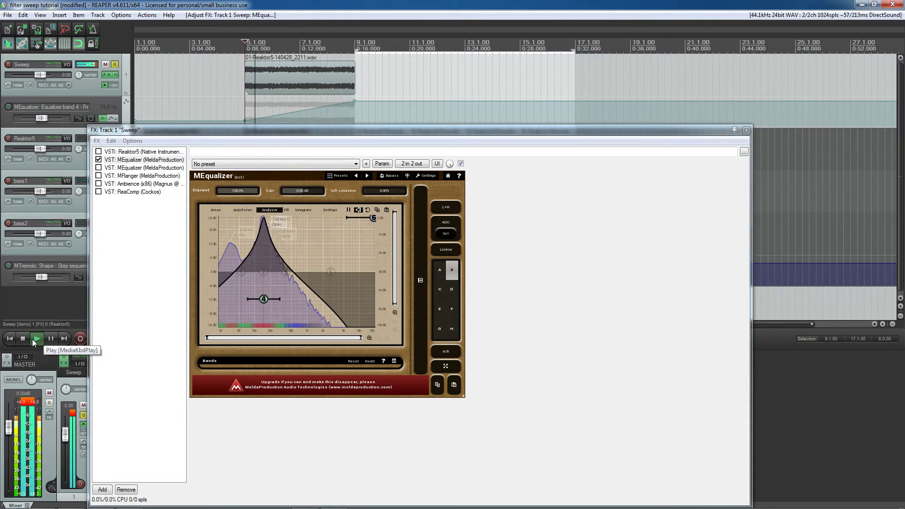
pyautogui.click(37, 339)
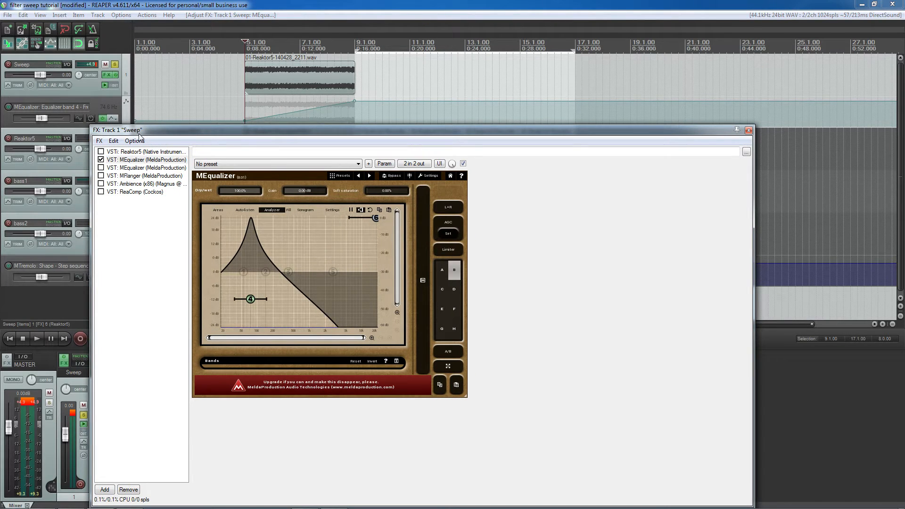
pyautogui.moveTo(142, 190)
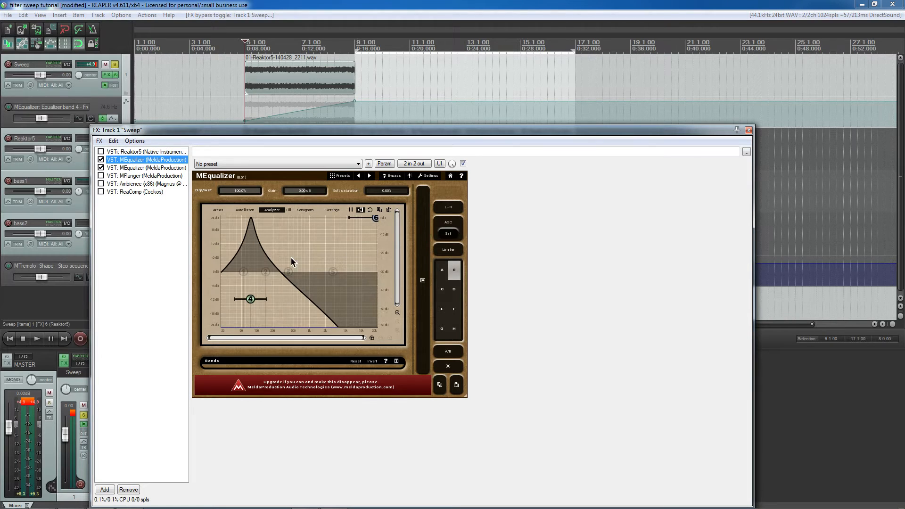
pyautogui.moveTo(352, 225)
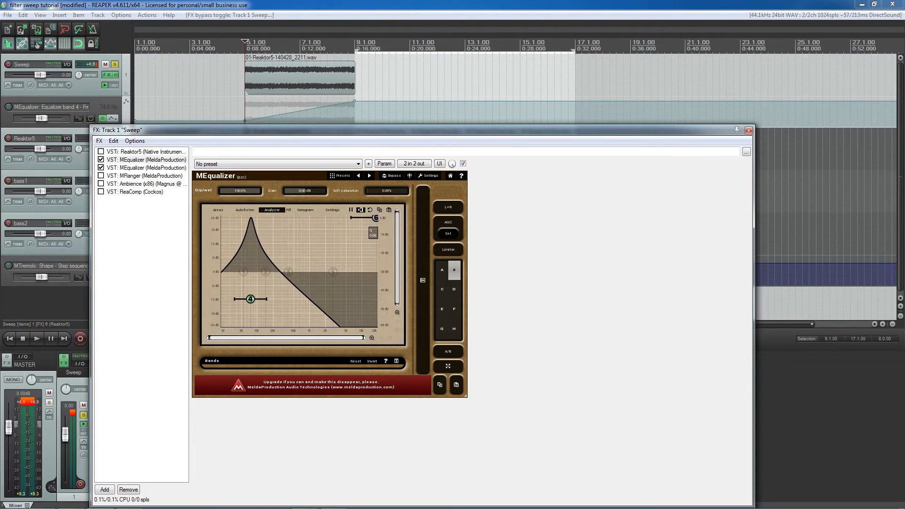
pyautogui.click(146, 168)
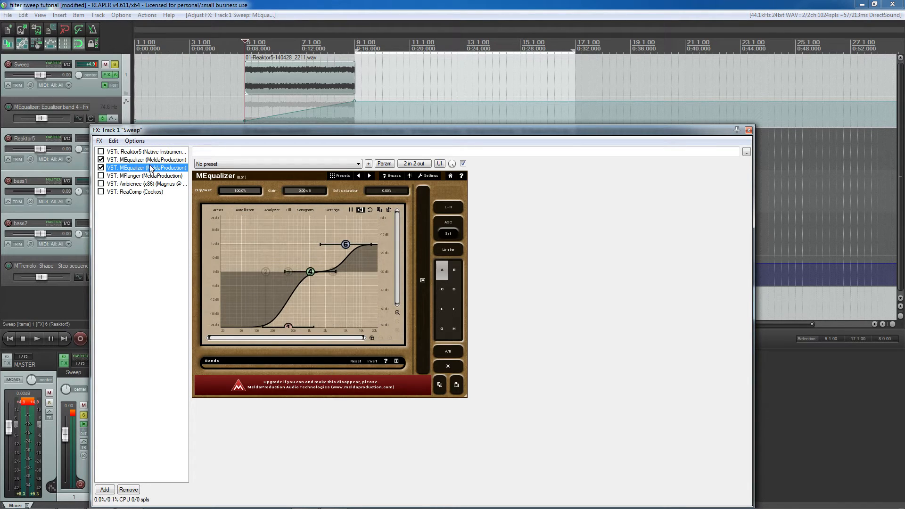
pyautogui.click(146, 161)
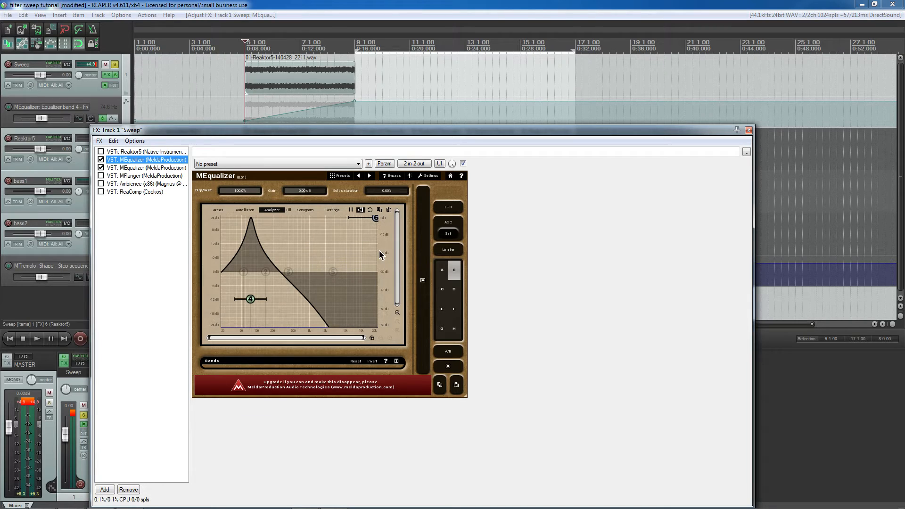
pyautogui.moveTo(252, 225)
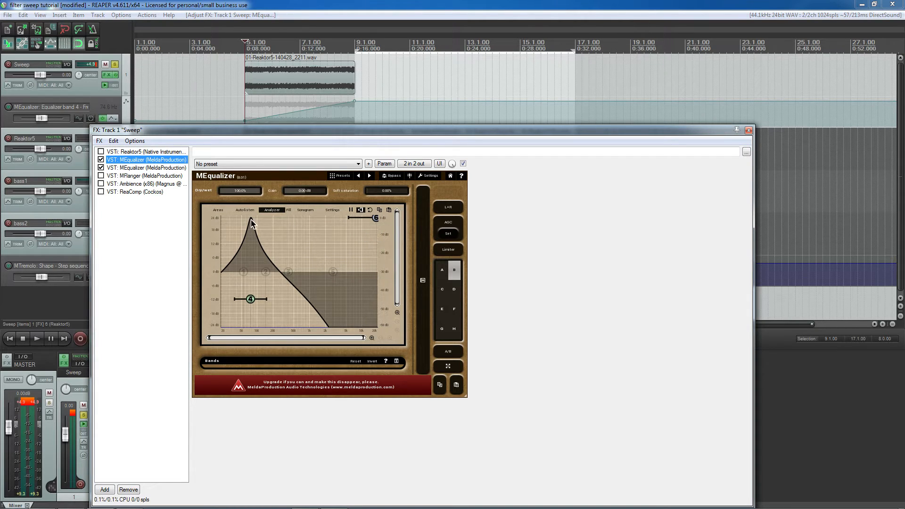
pyautogui.moveTo(74, 313)
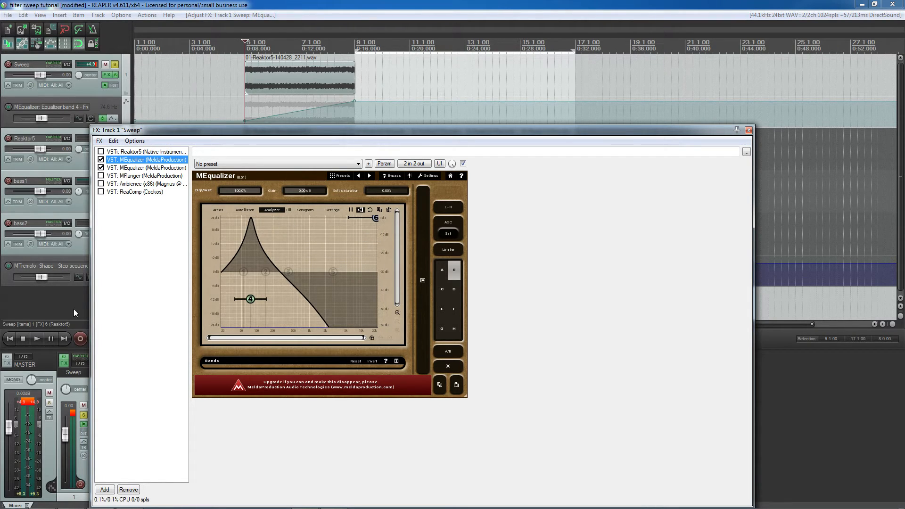
pyautogui.click(37, 339)
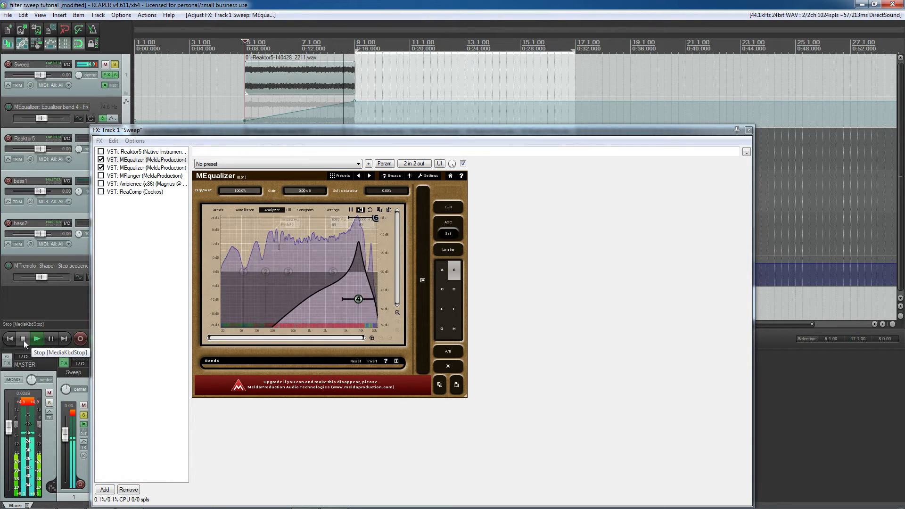
pyautogui.click(23, 338)
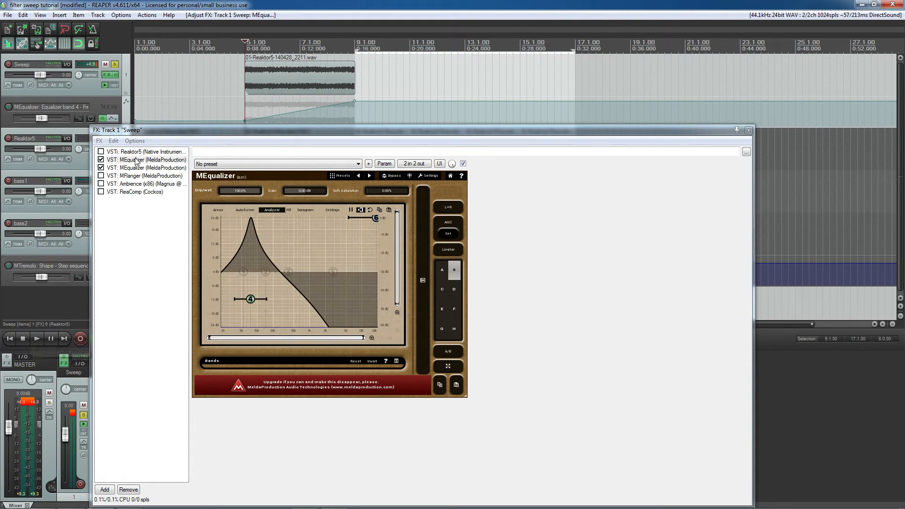
# Enable MFlanger with its settings shown and audition the noise through it
pyautogui.click(145, 176)
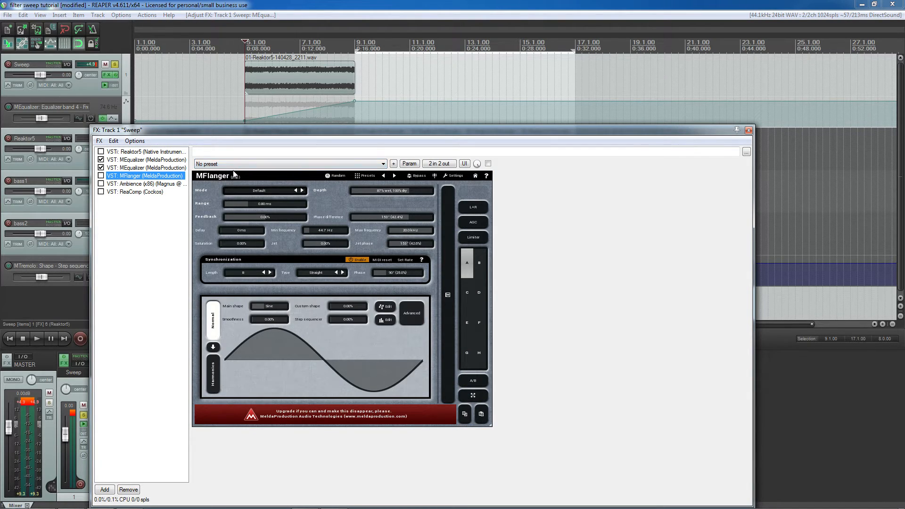
pyautogui.click(102, 176)
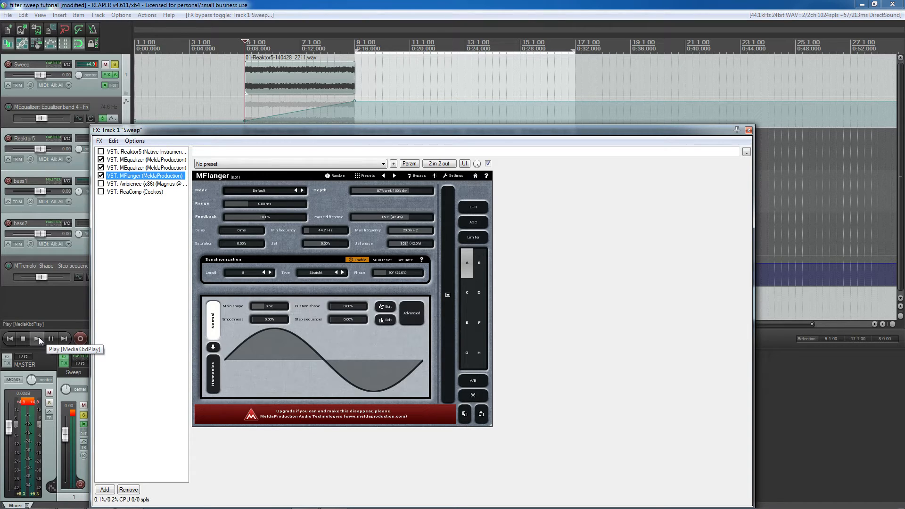
pyautogui.click(37, 339)
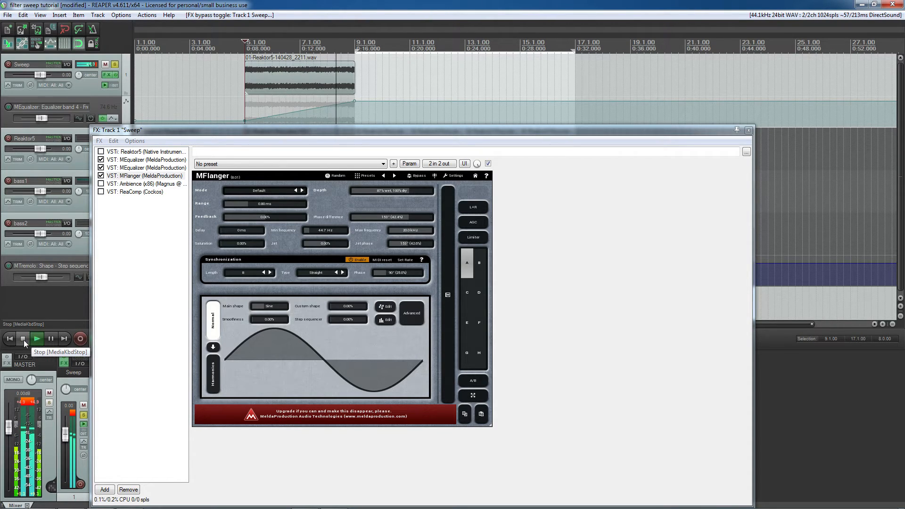
pyautogui.click(35, 338)
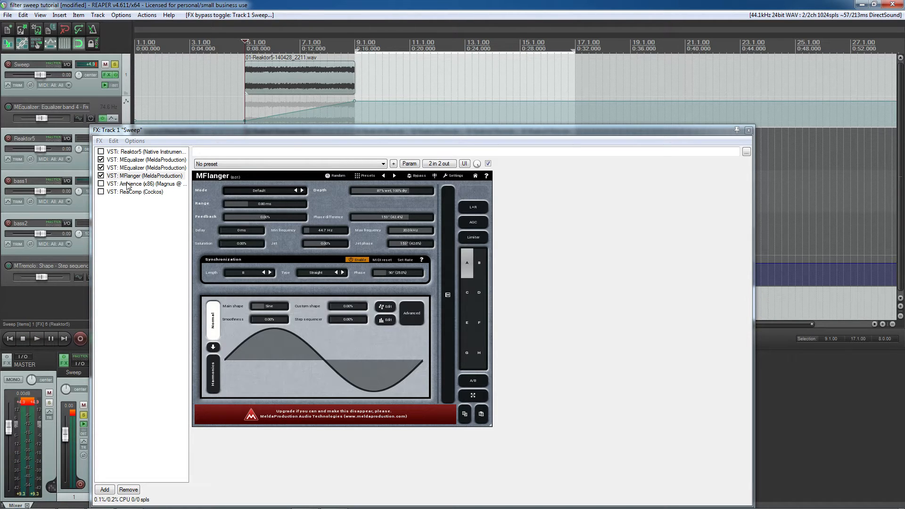
# Enable the Ambience reverb with its window shown and audition the noise through it
pyautogui.click(147, 184)
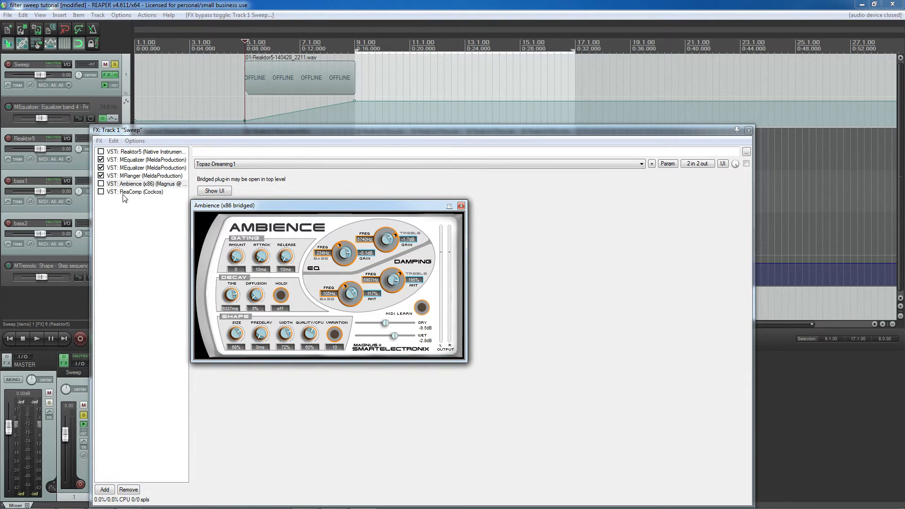
pyautogui.moveTo(133, 187)
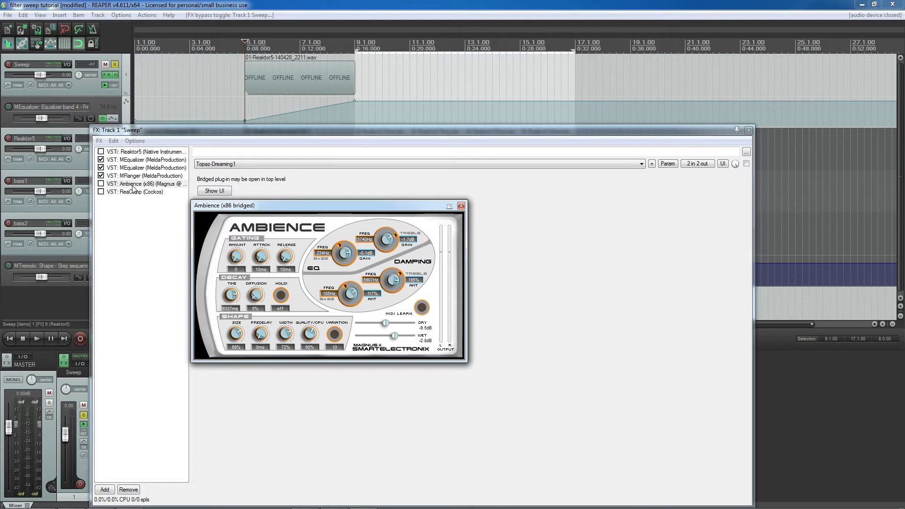
pyautogui.click(101, 184)
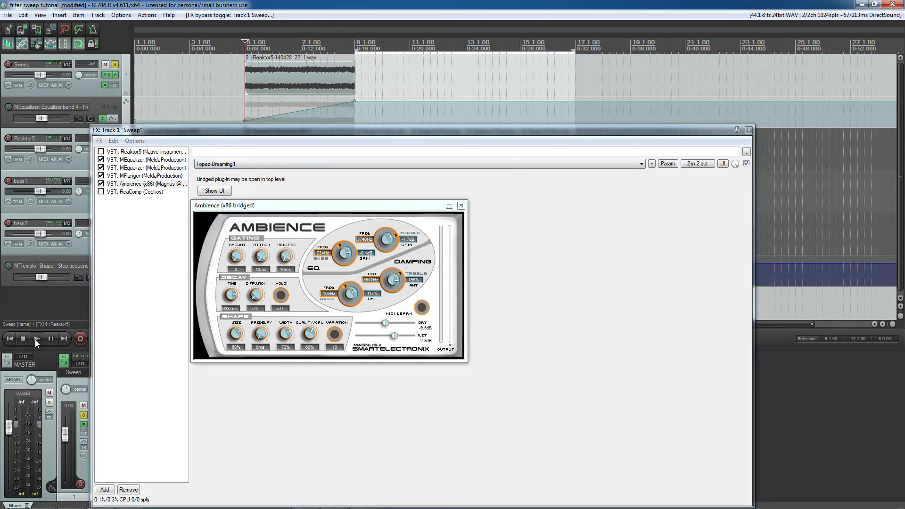
pyautogui.click(37, 338)
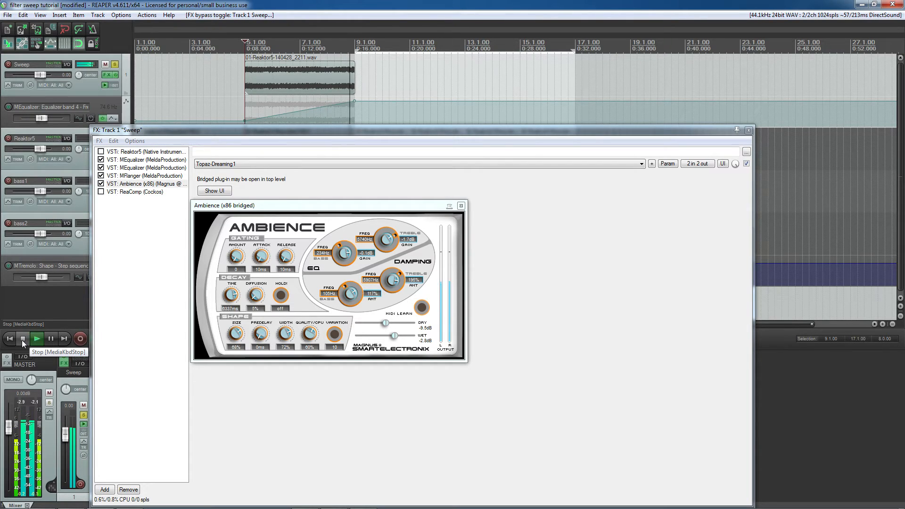
pyautogui.click(22, 339)
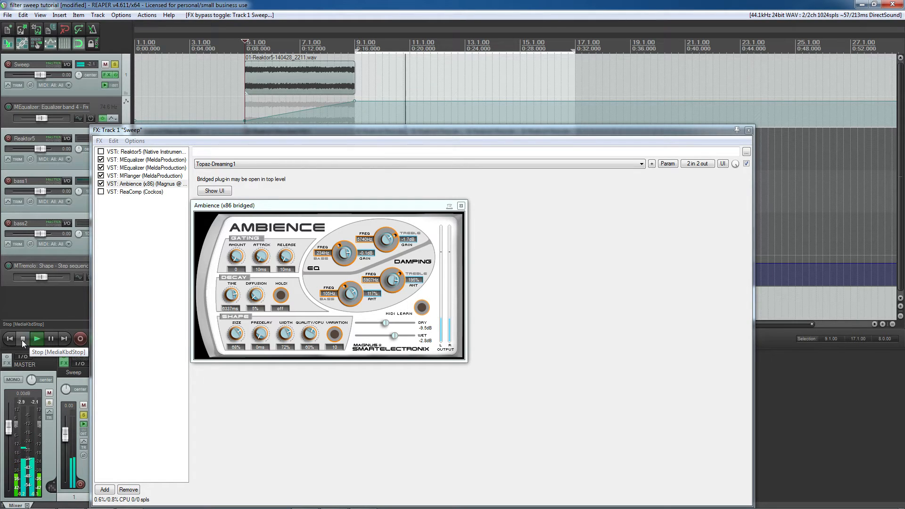
pyautogui.click(21, 338)
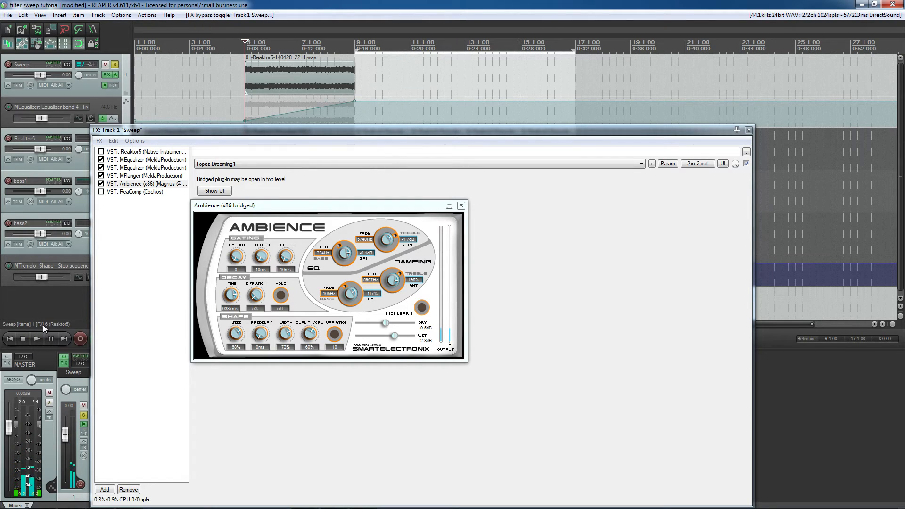
# Enable ReaComp so the whole chain is active, audition it, and close the FX window
pyautogui.click(135, 191)
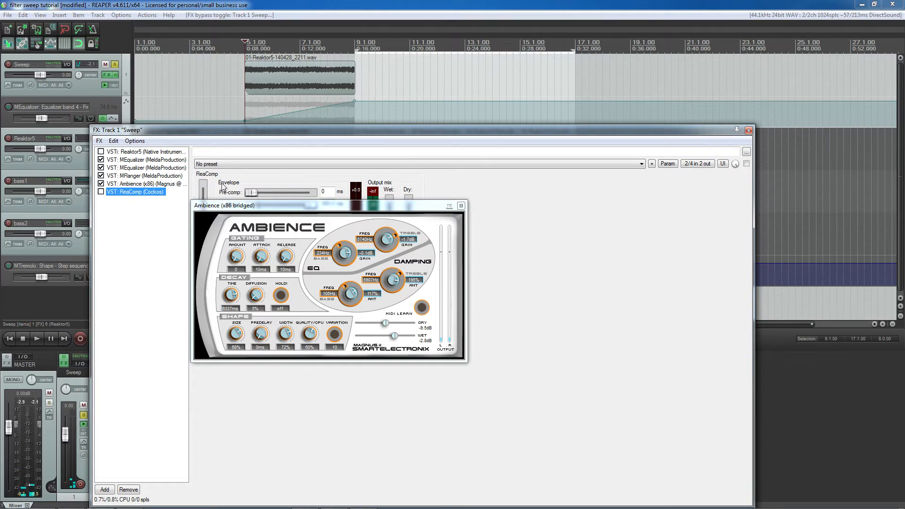
pyautogui.click(102, 192)
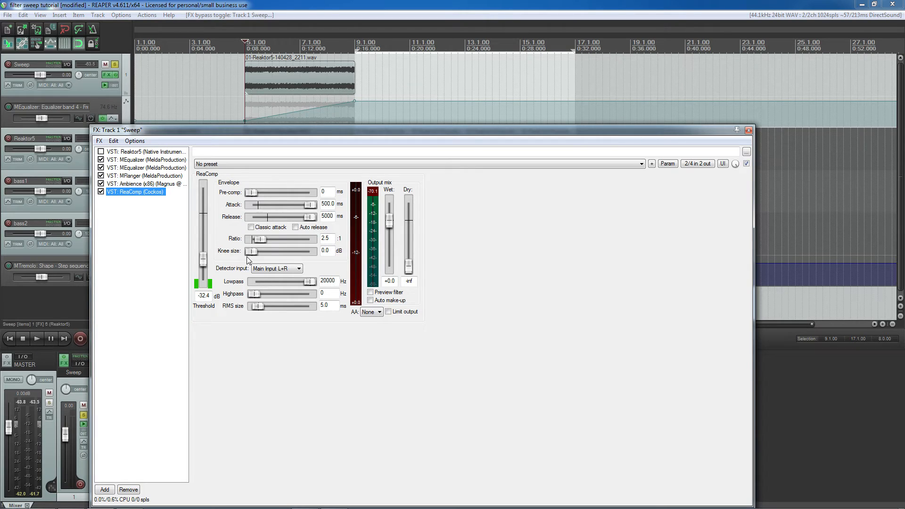
pyautogui.moveTo(43, 328)
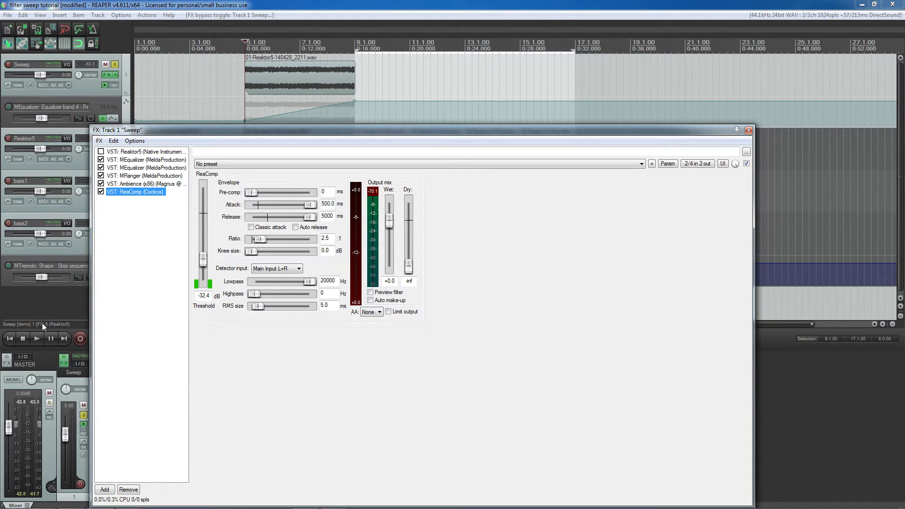
pyautogui.click(37, 339)
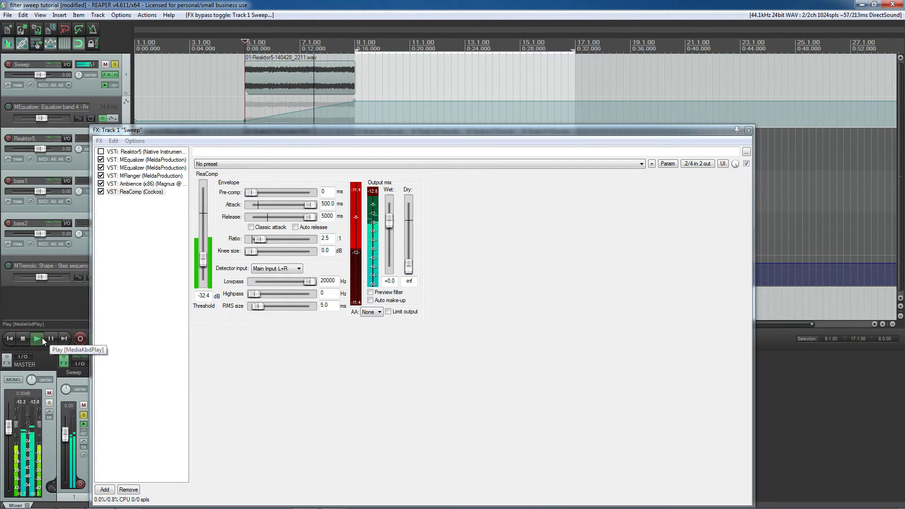
pyautogui.click(37, 339)
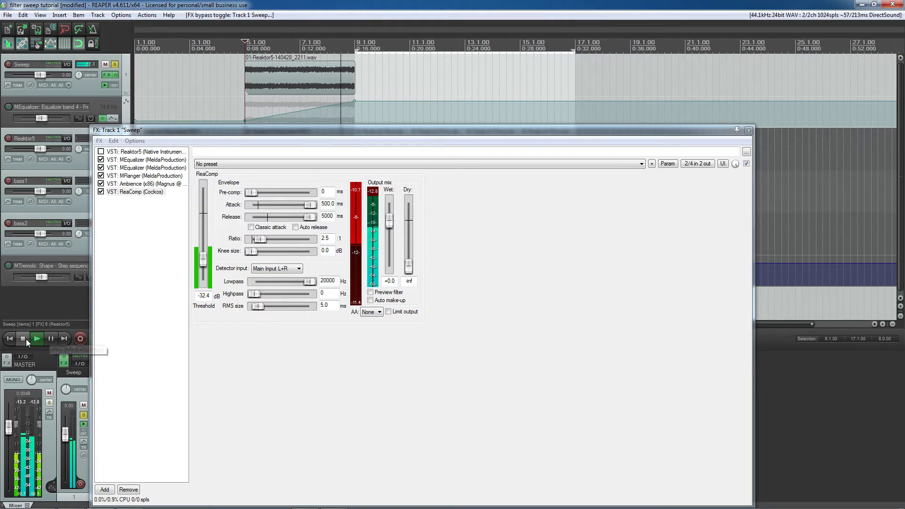
pyautogui.click(23, 338)
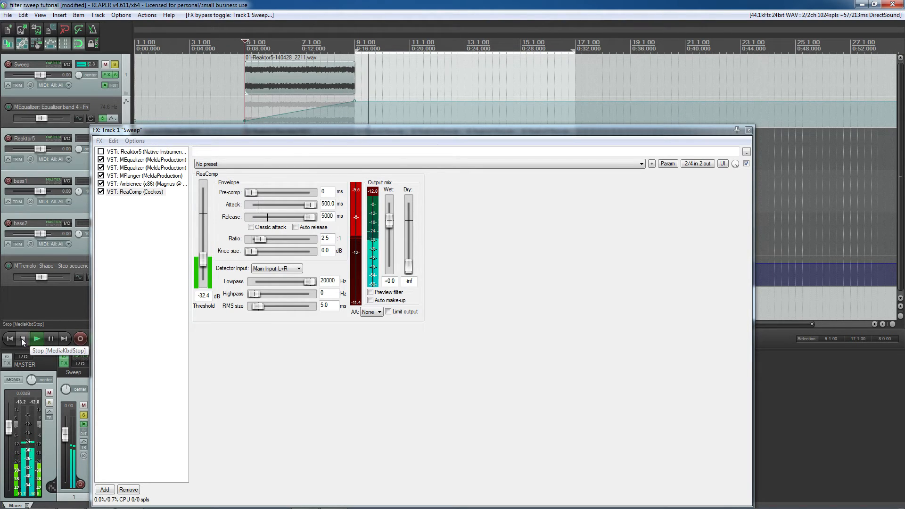
pyautogui.click(36, 338)
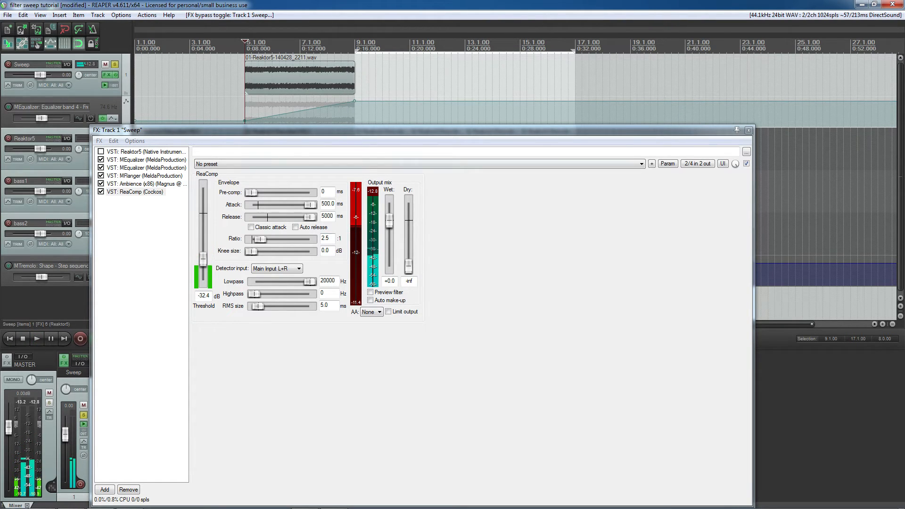
pyautogui.click(748, 130)
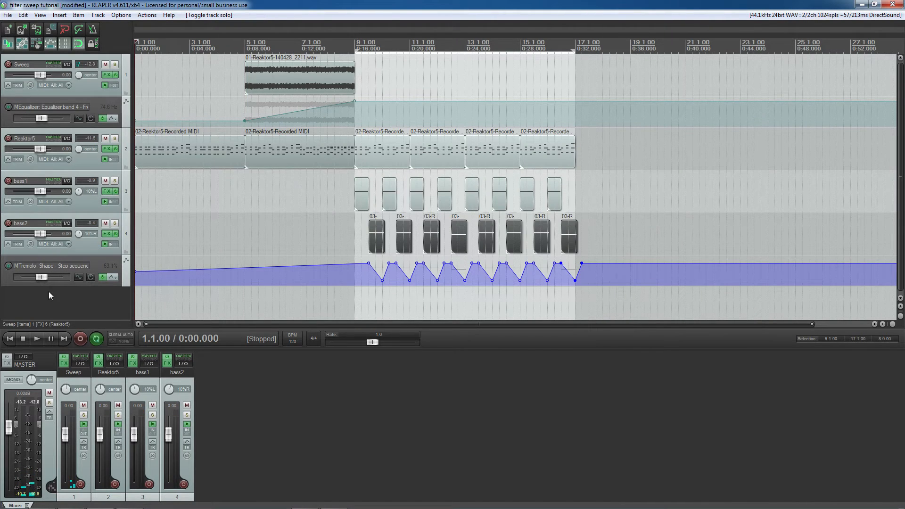
# Play the whole arrangement with the processed Sweep track, then stop at the start
pyautogui.click(37, 339)
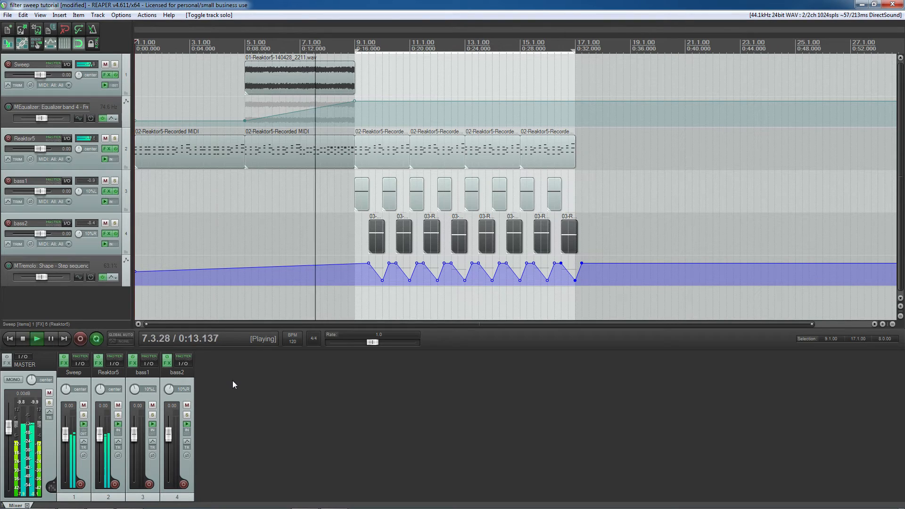
pyautogui.moveTo(22, 339)
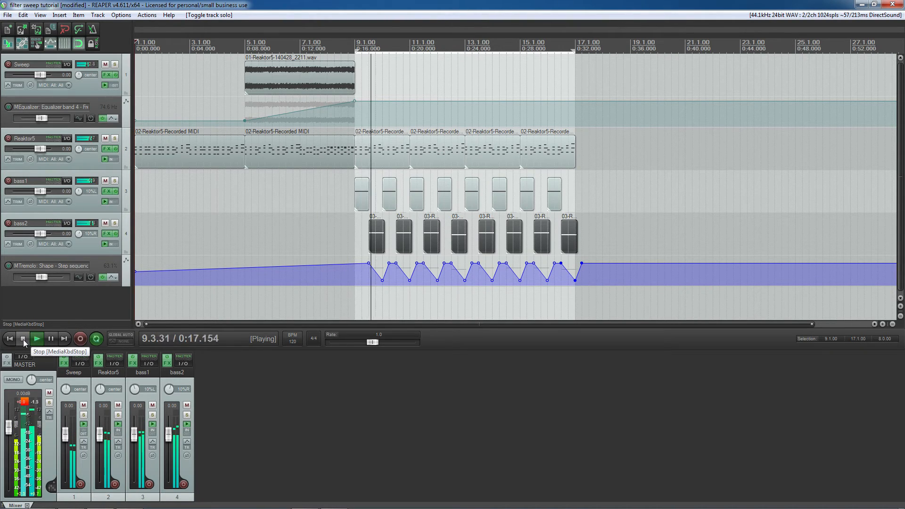
pyautogui.click(22, 338)
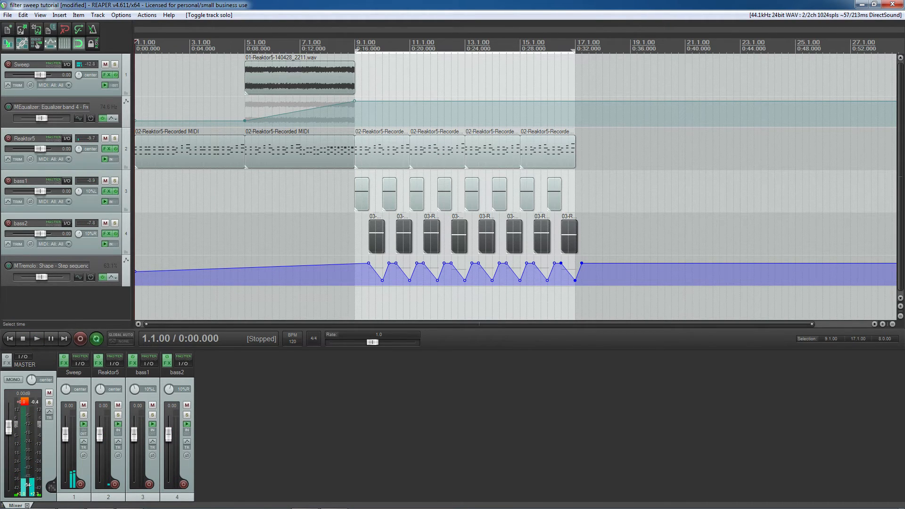
# Reopen the Sweep FX chain on the first MEqualizer and play to watch the band-4 sweep
pyautogui.click(107, 74)
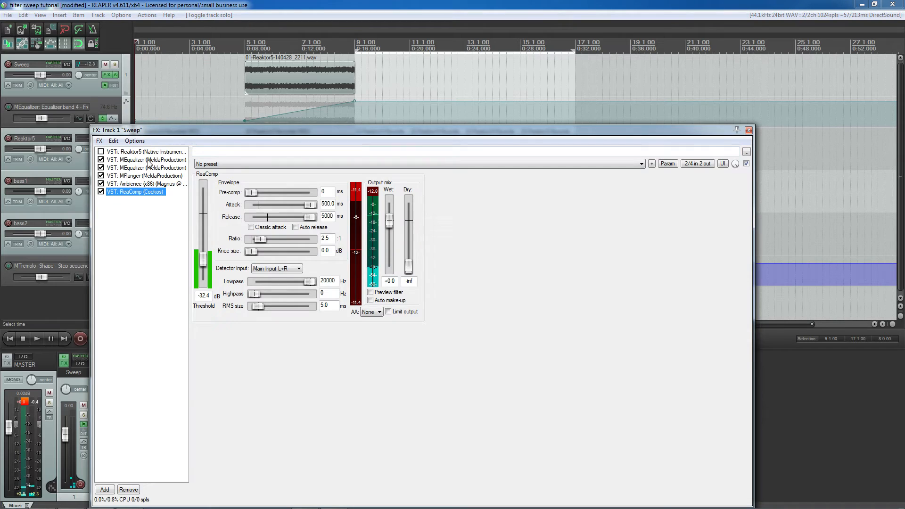
pyautogui.click(147, 159)
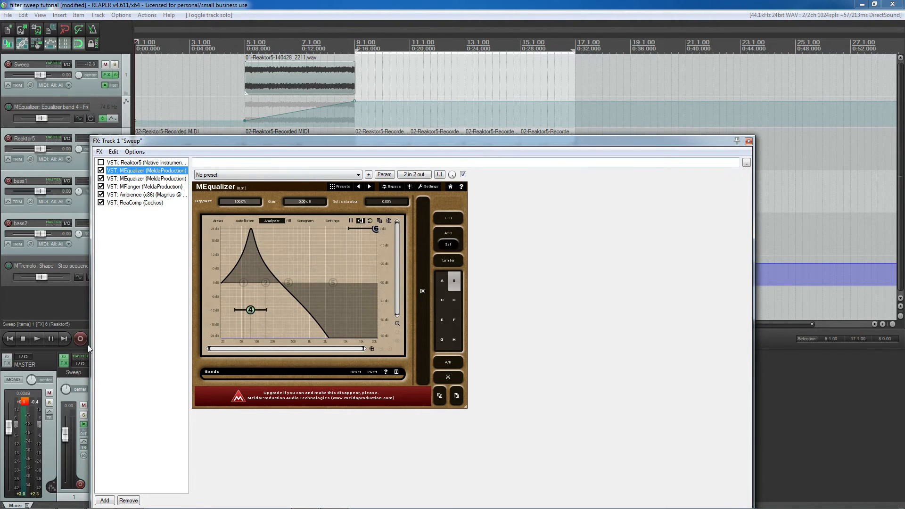
pyautogui.click(35, 339)
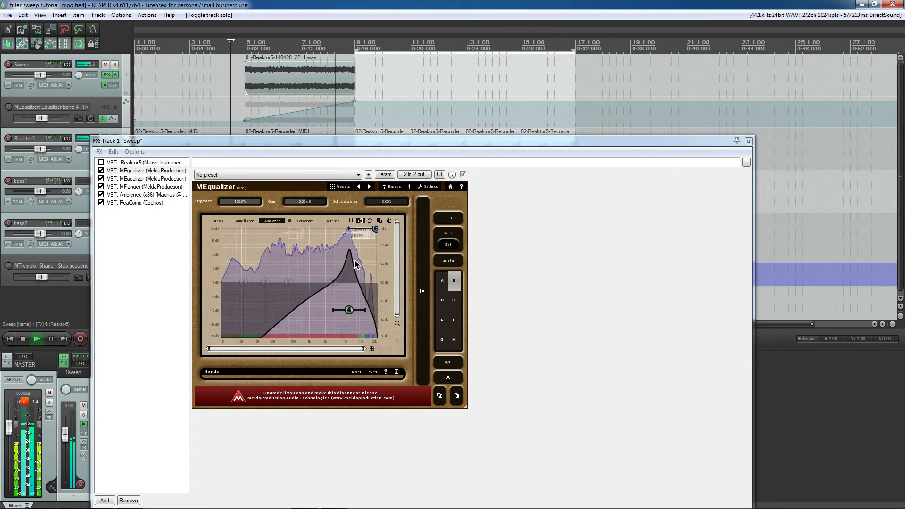
pyautogui.click(21, 339)
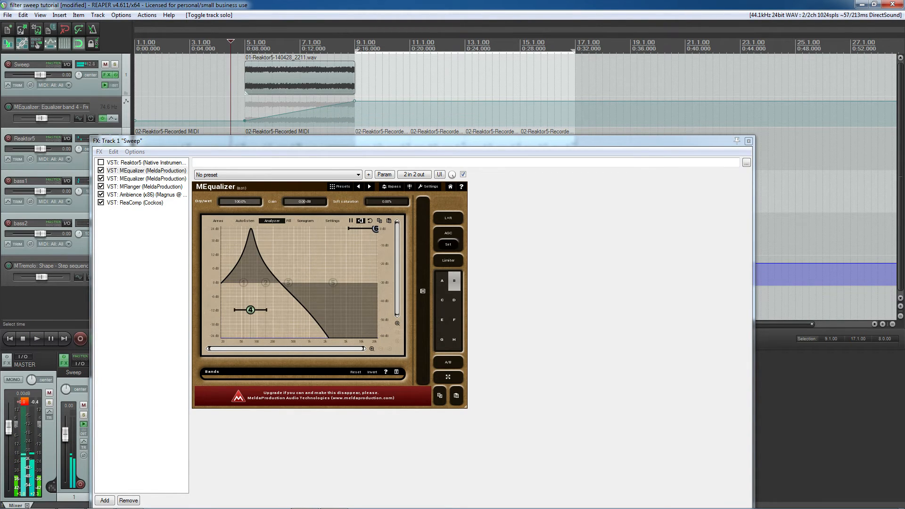
pyautogui.moveTo(354, 99)
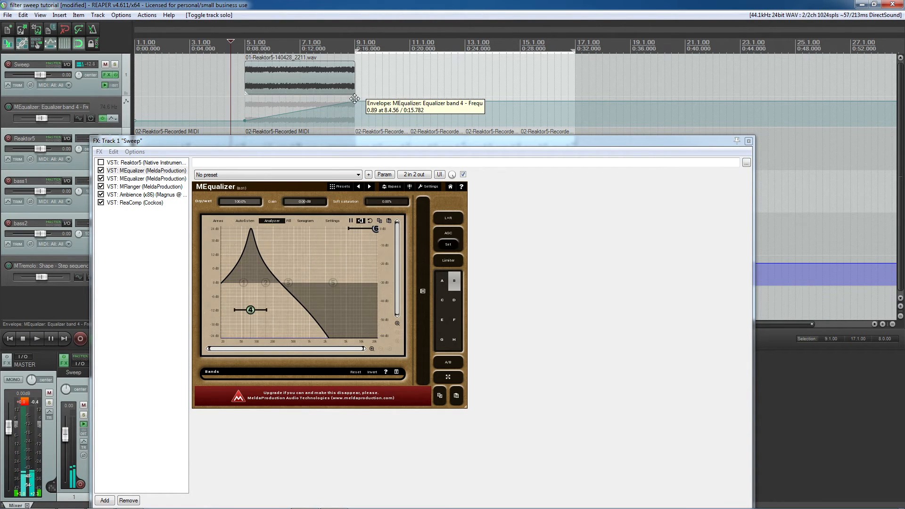
pyautogui.moveTo(272, 263)
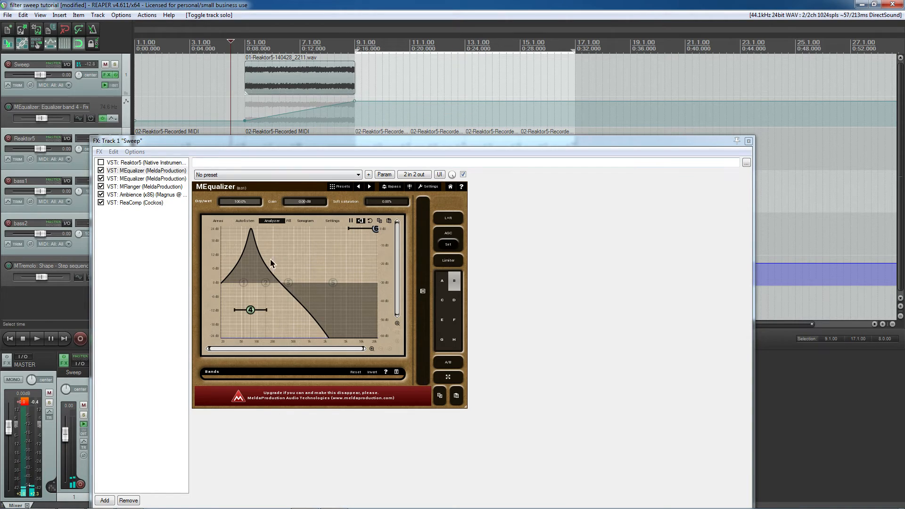
pyautogui.moveTo(261, 274)
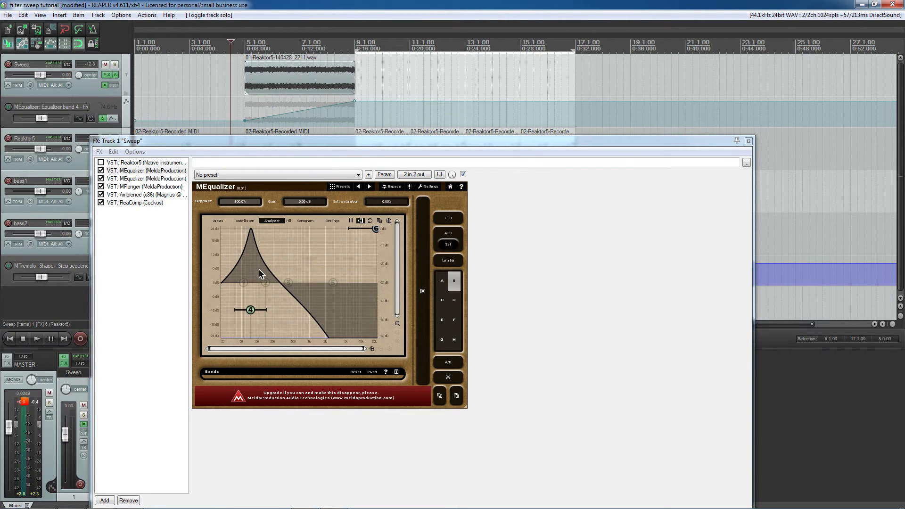
pyautogui.moveTo(309, 145)
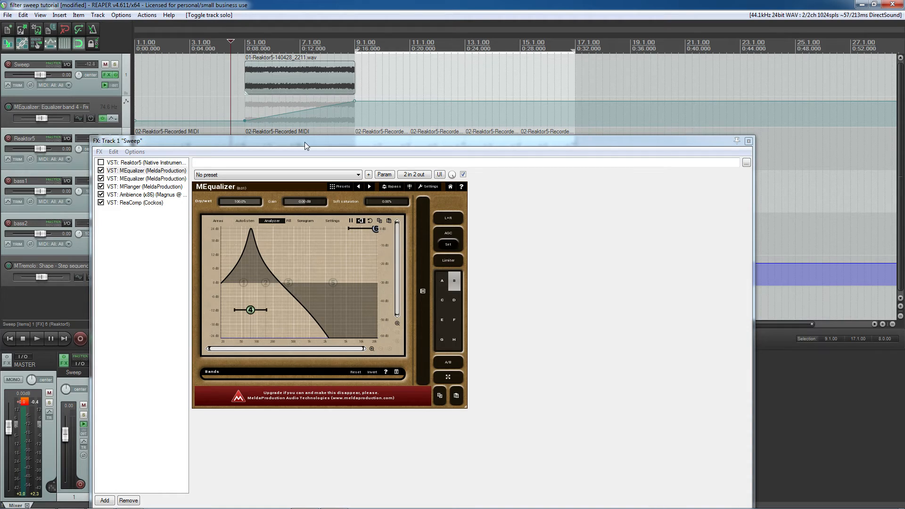
pyautogui.moveTo(9, 87)
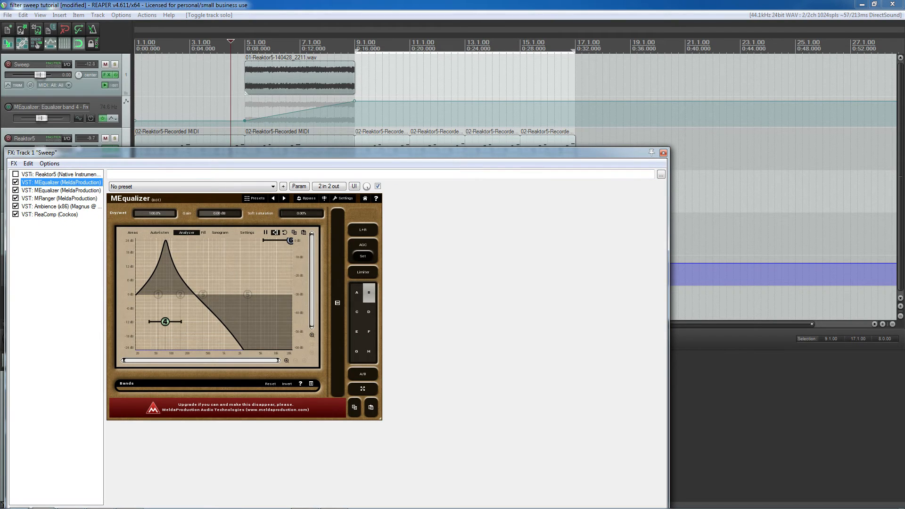
pyautogui.moveTo(163, 327)
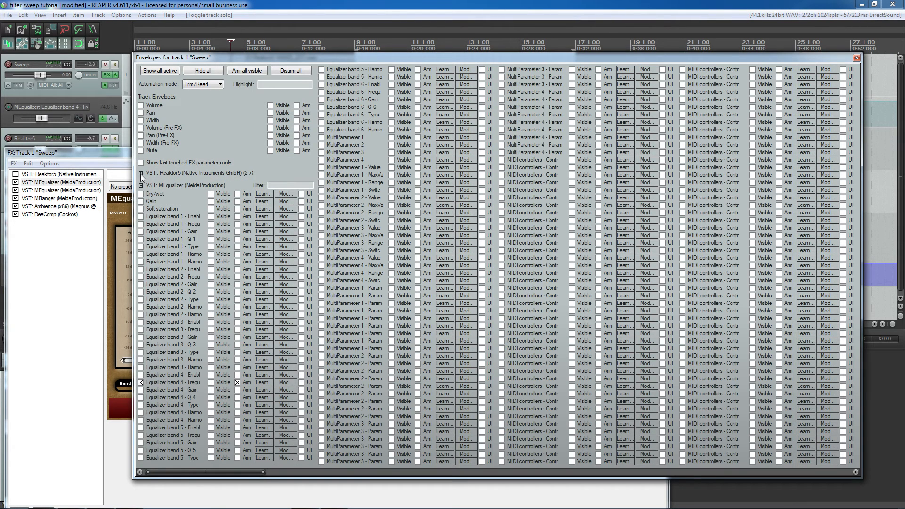
# Collapse the Reaktor5 parameters and filter the envelope list for 'band 4'
pyautogui.click(140, 173)
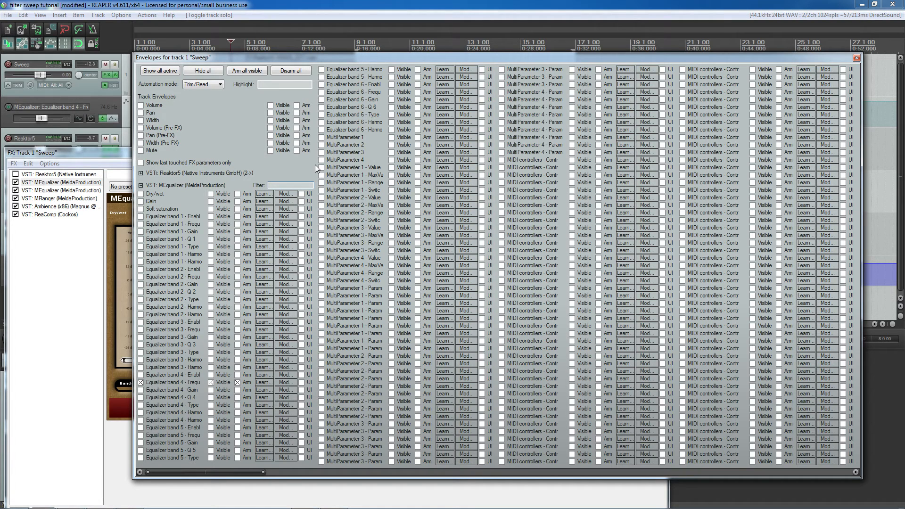
pyautogui.write('band 4')
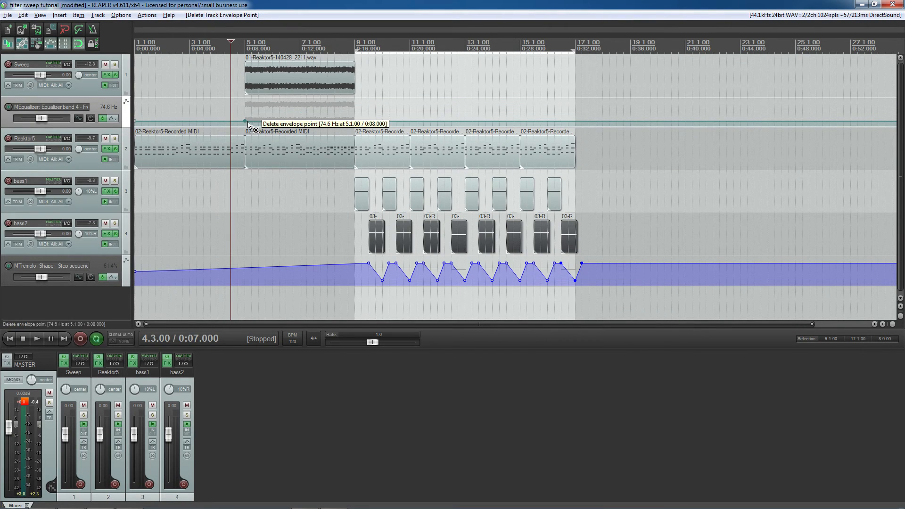
# Reshape the band-4 frequency envelope into a ramp from bar 5 to bar 9 and set play position to bar 3
pyautogui.rightClick(245, 121)
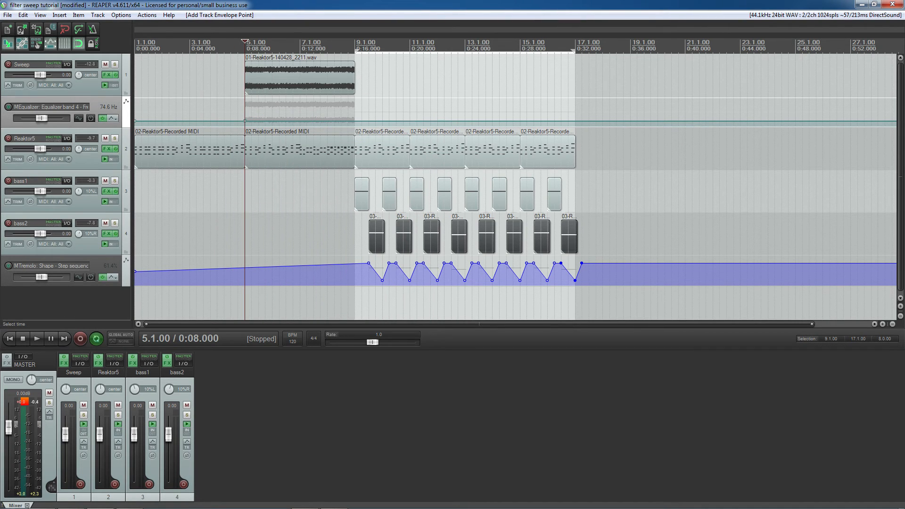
pyautogui.click(224, 45)
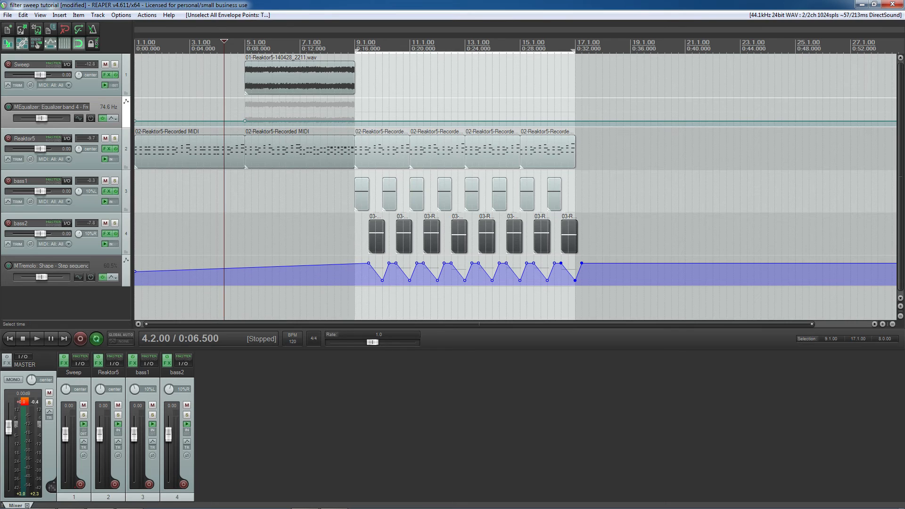
pyautogui.rightClick(367, 264)
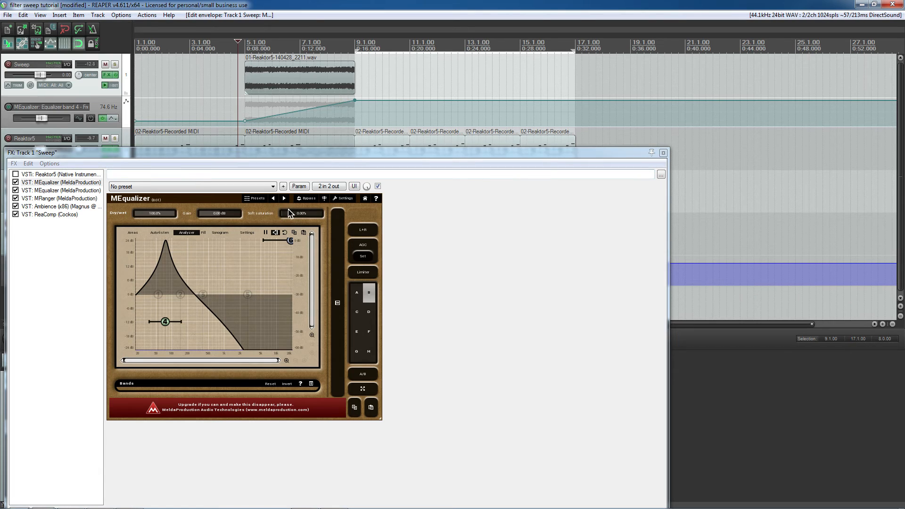
pyautogui.click(663, 153)
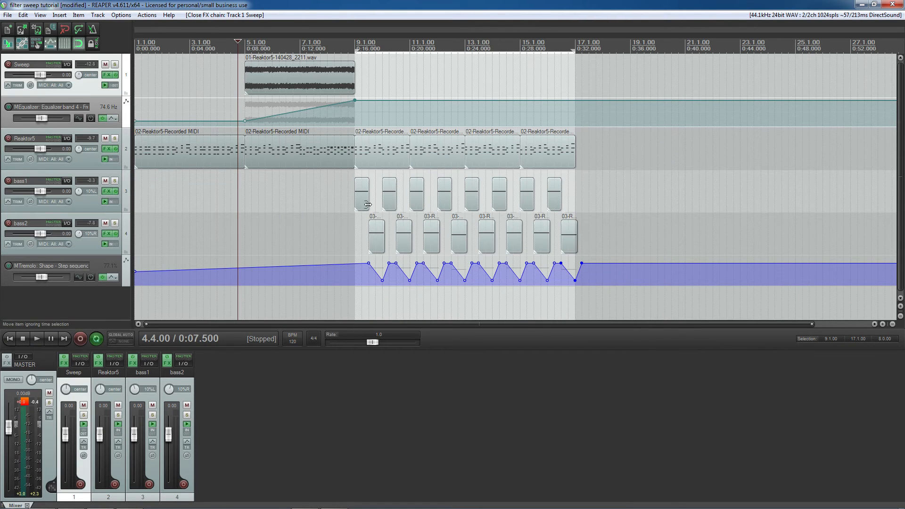
pyautogui.moveTo(370, 241)
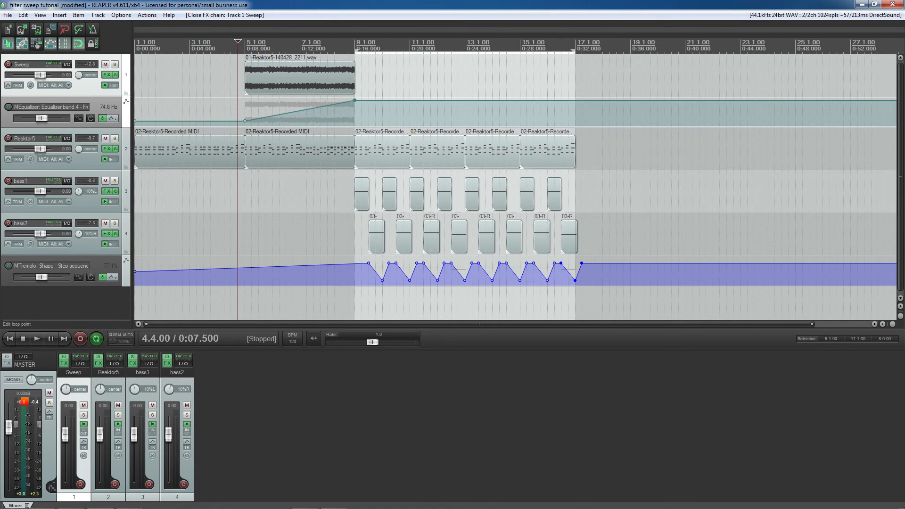
pyautogui.click(190, 43)
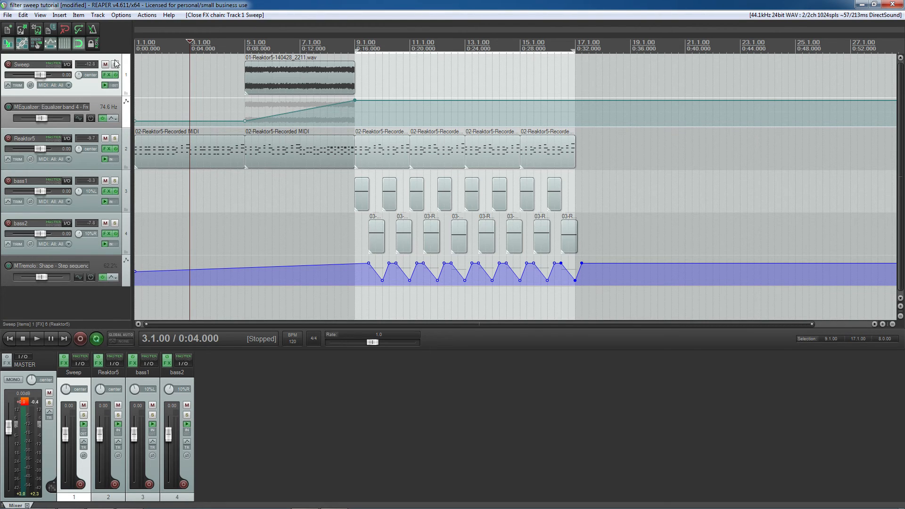
pyautogui.click(106, 75)
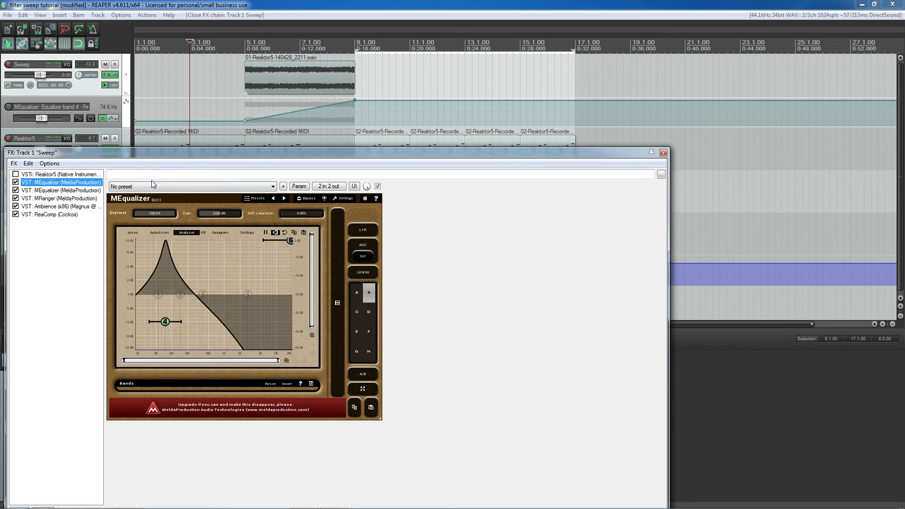
pyautogui.moveTo(472, 197)
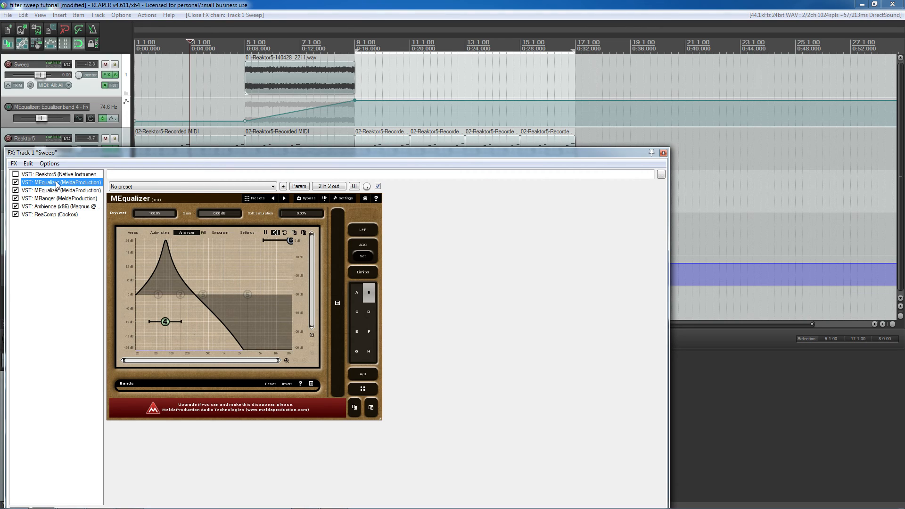
pyautogui.moveTo(163, 206)
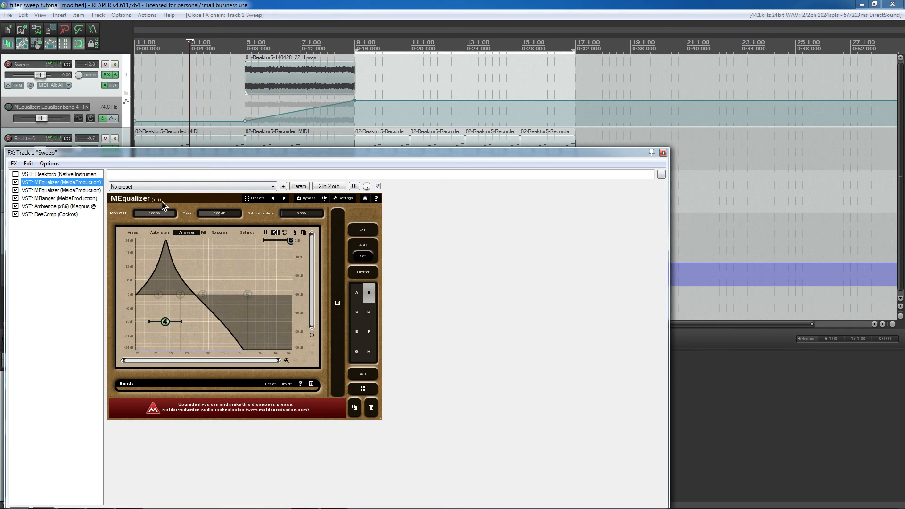
pyautogui.moveTo(169, 200)
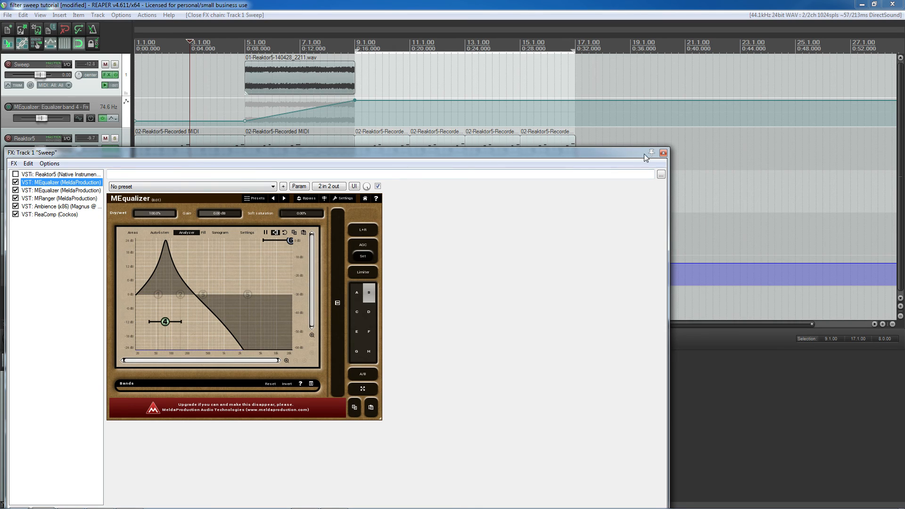
pyautogui.click(662, 153)
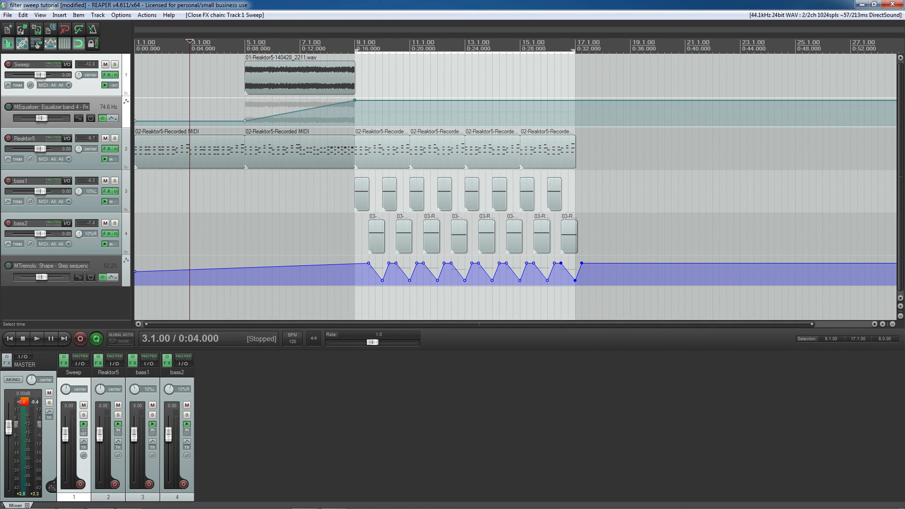